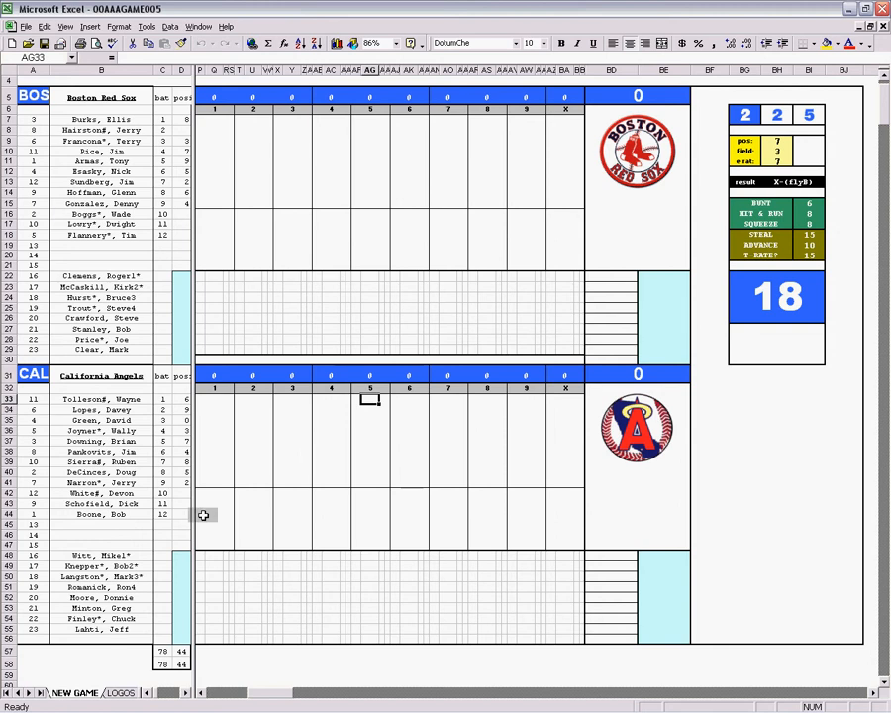
pyautogui.moveTo(240, 436)
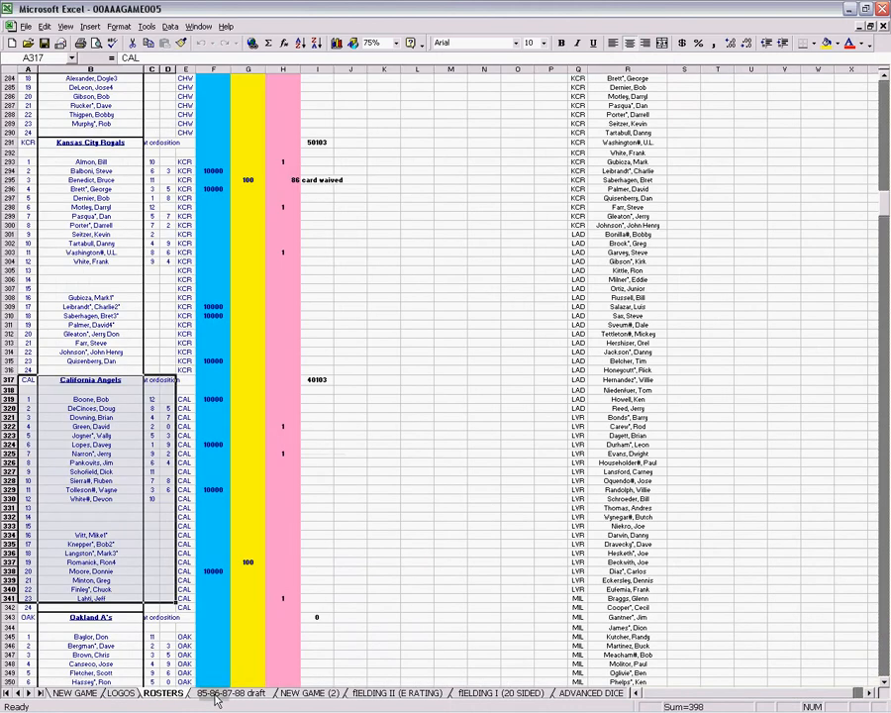
# Browse the ADVANCED DICE sheet, then head back toward the NEW GAME sheet.
pyautogui.click(309, 692)
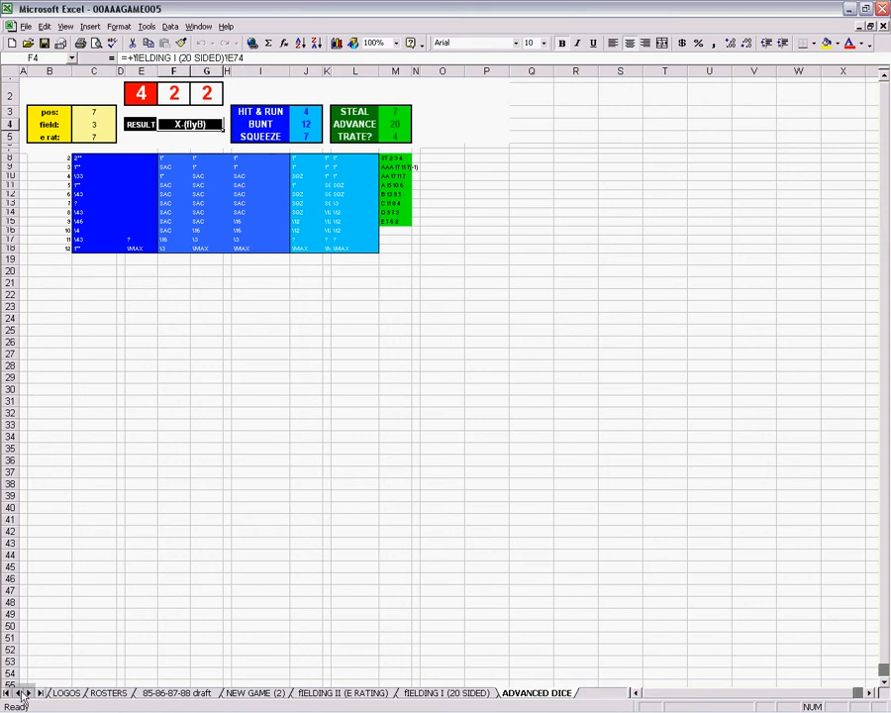
pyautogui.click(74, 692)
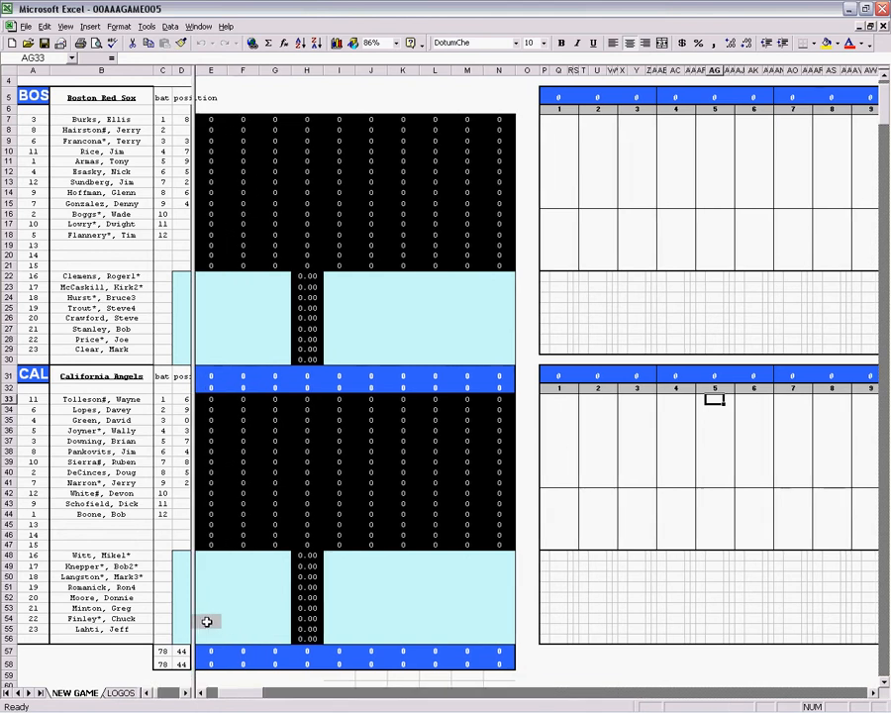
pyautogui.hscroll(3)
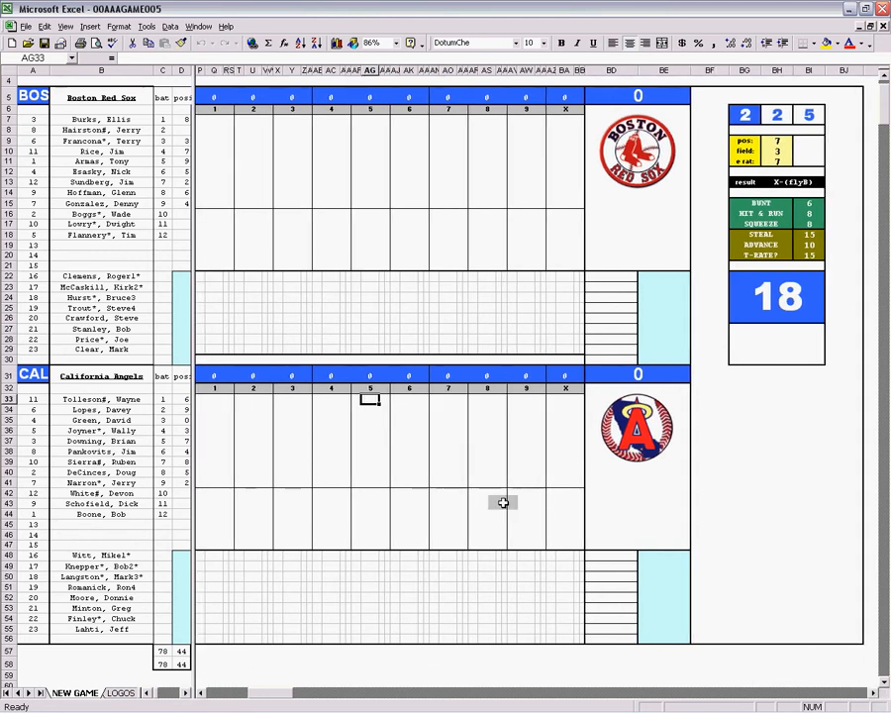
pyautogui.moveTo(330, 443)
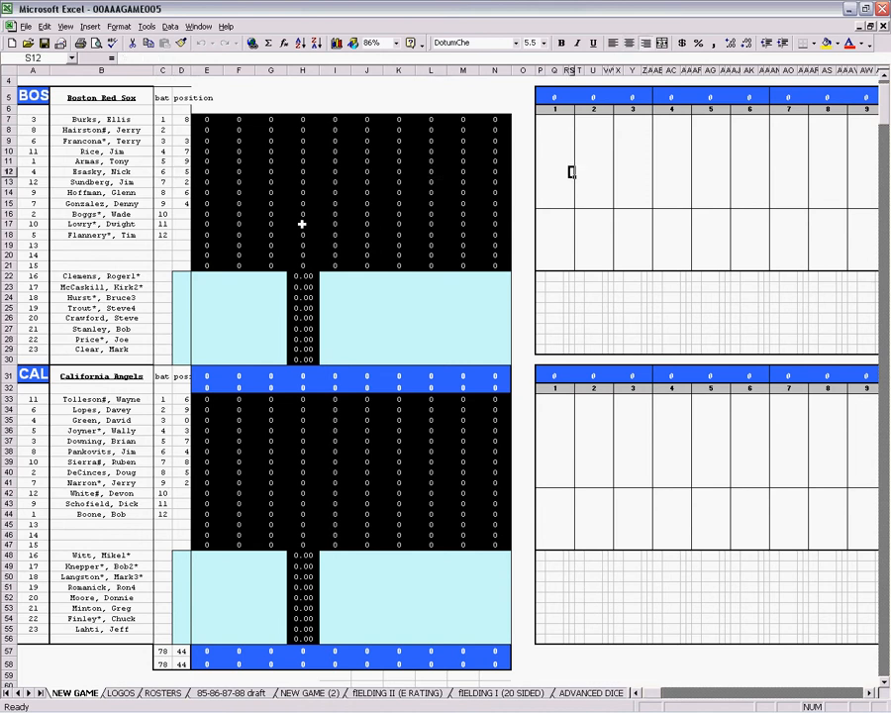
pyautogui.hscroll(3)
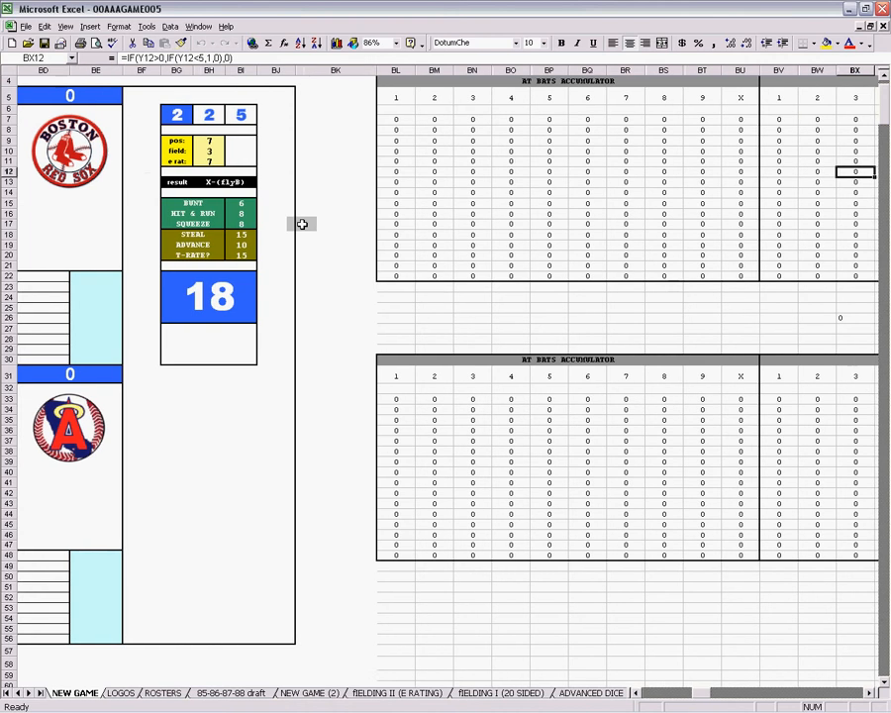
pyautogui.hscroll(3)
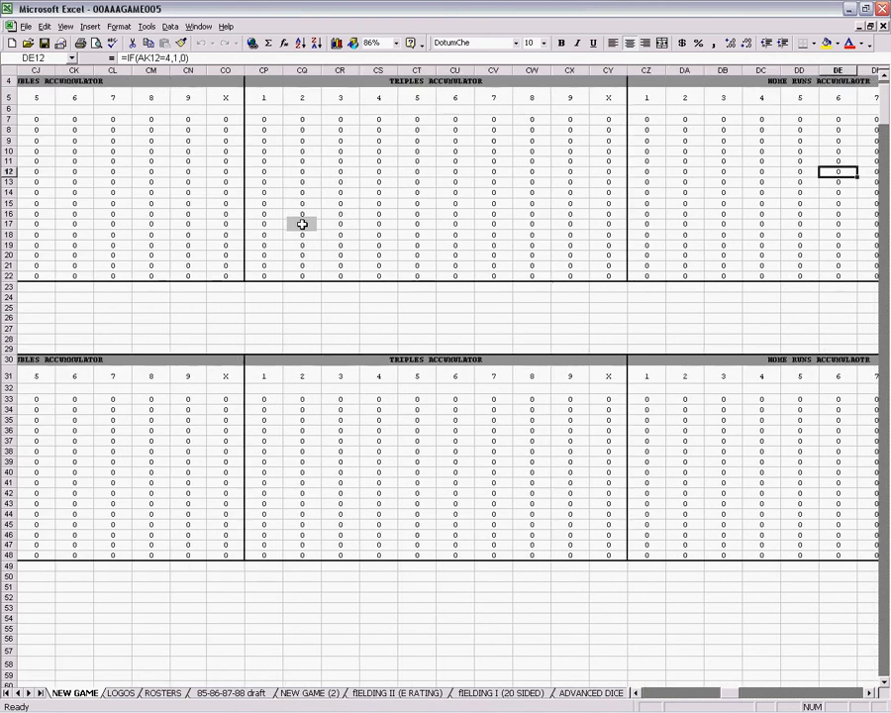
pyautogui.hscroll(3)
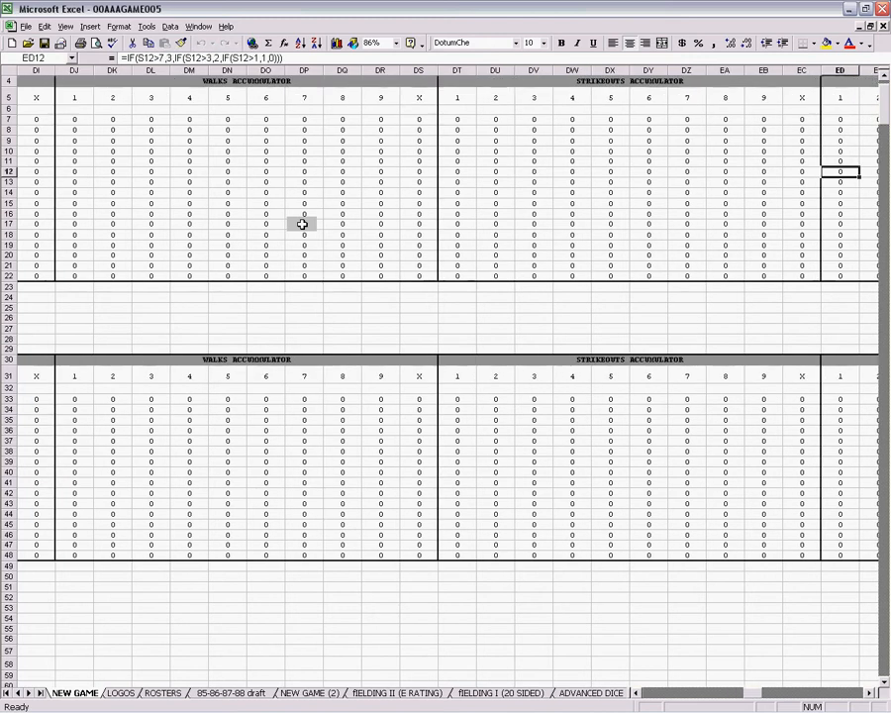
pyautogui.hscroll(3)
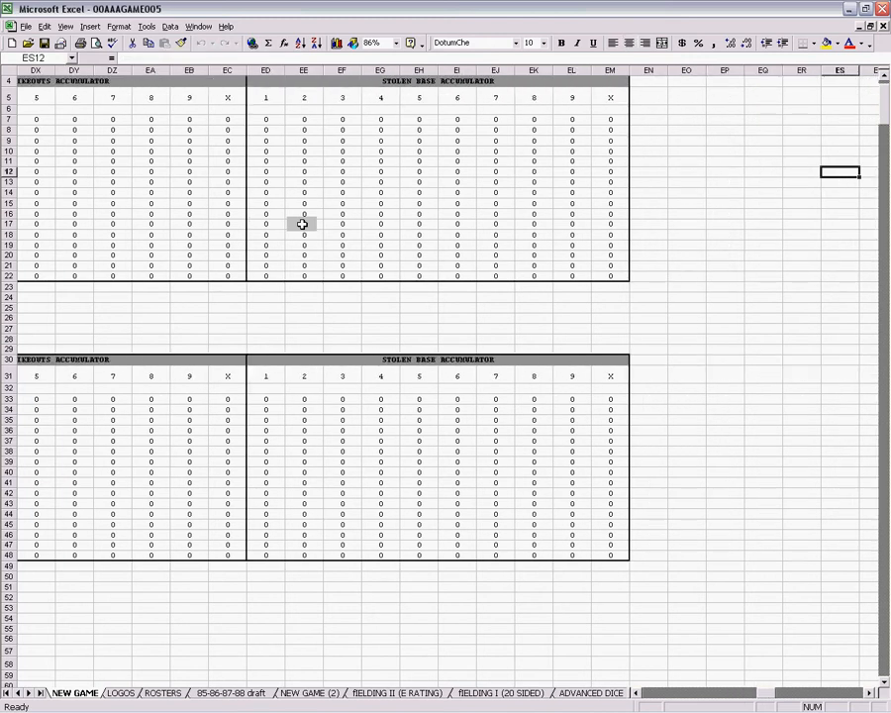
pyautogui.hscroll(3)
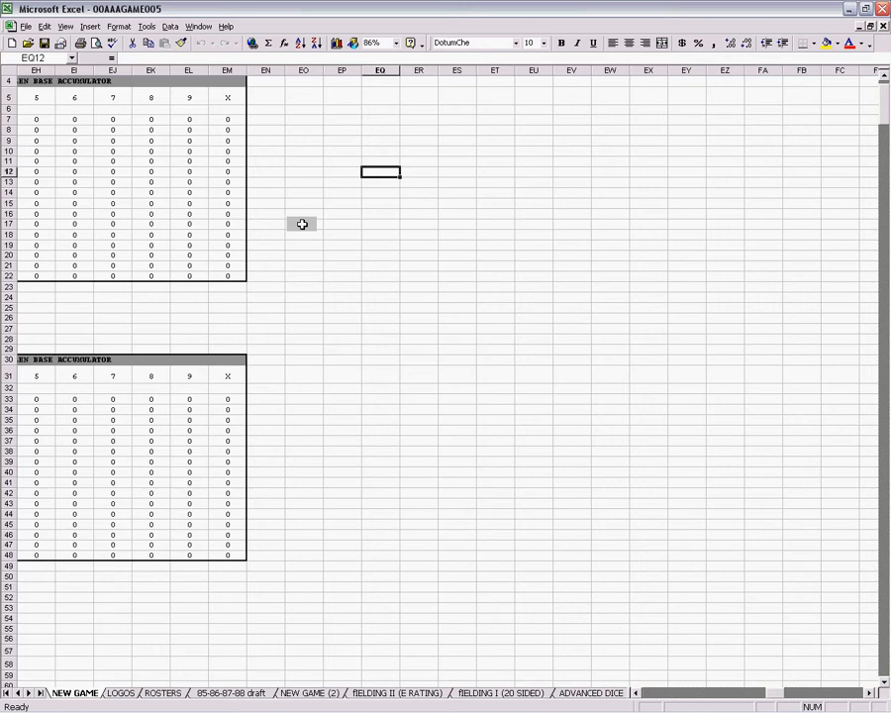
pyautogui.hscroll(3)
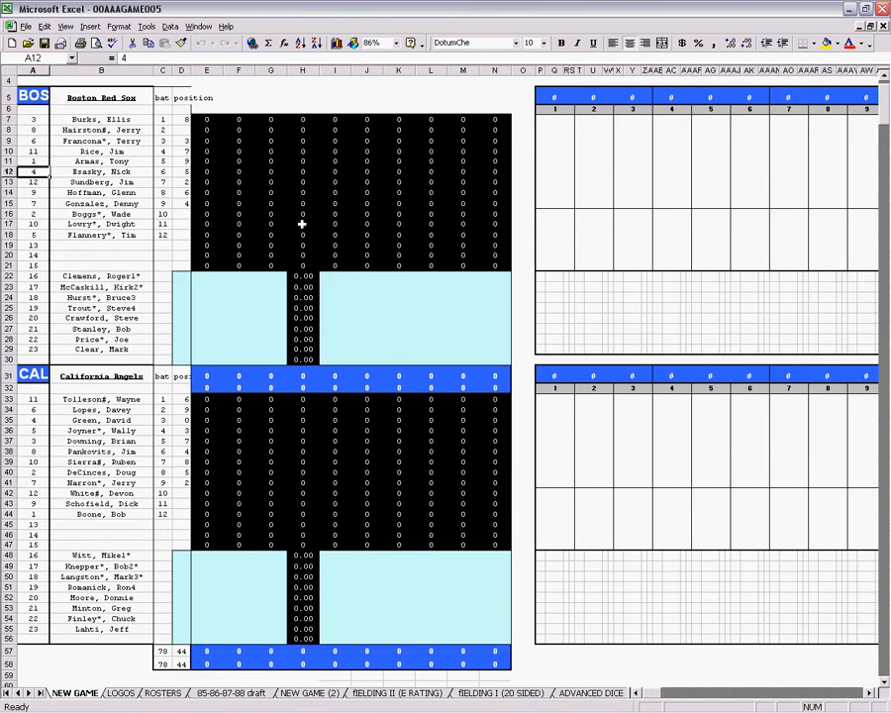
pyautogui.scroll(-3)
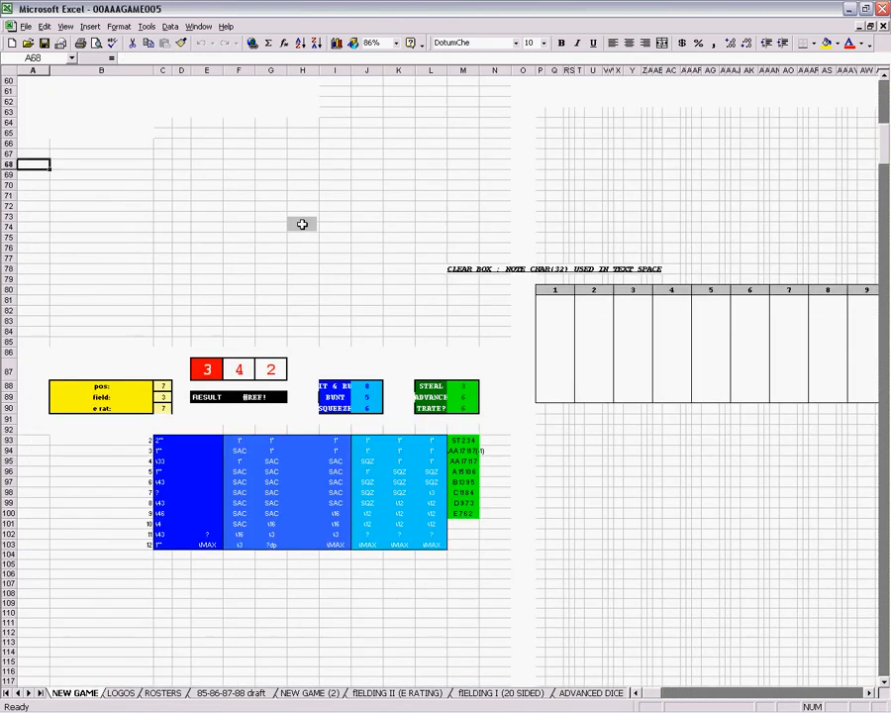
pyautogui.click(33, 269)
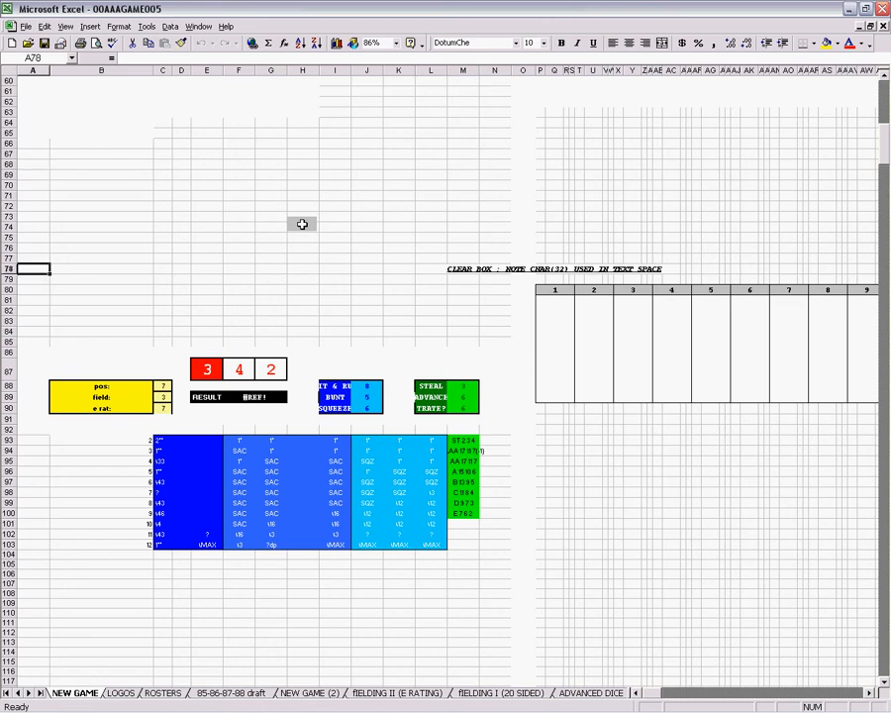
pyautogui.click(161, 440)
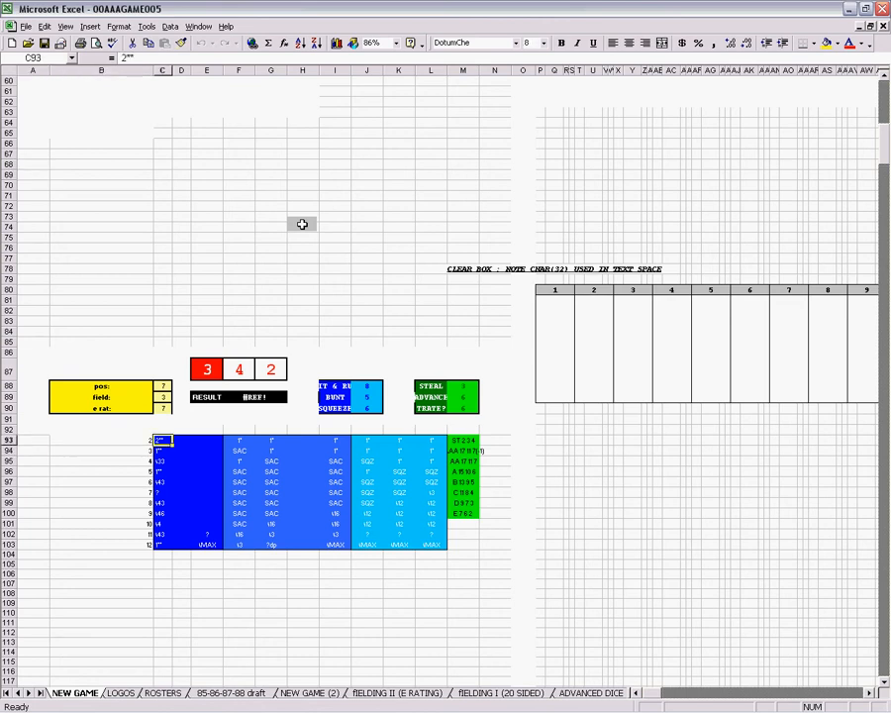
pyautogui.click(271, 438)
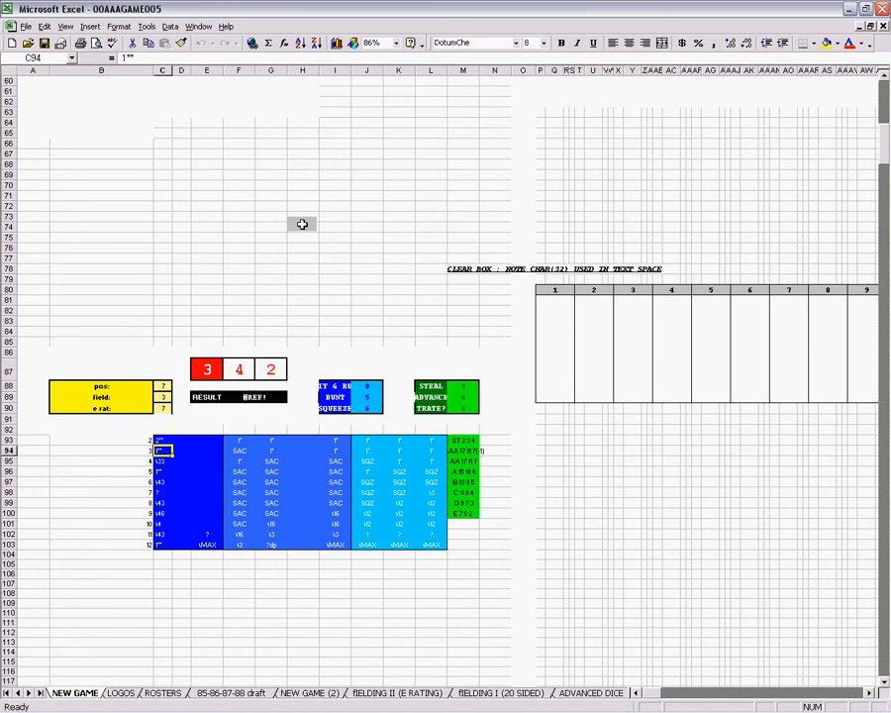
pyautogui.click(161, 482)
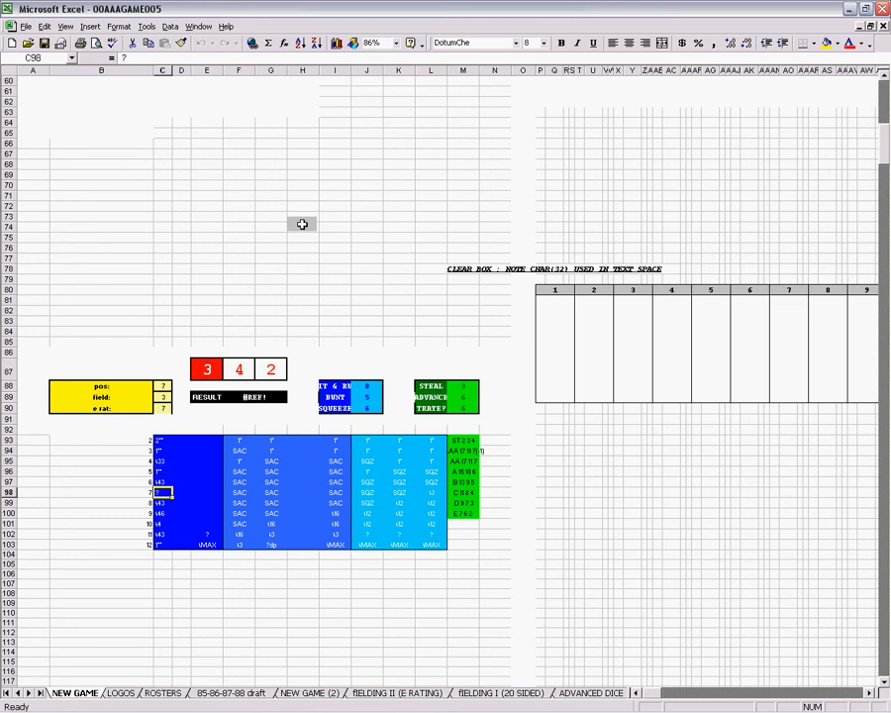
pyautogui.click(162, 534)
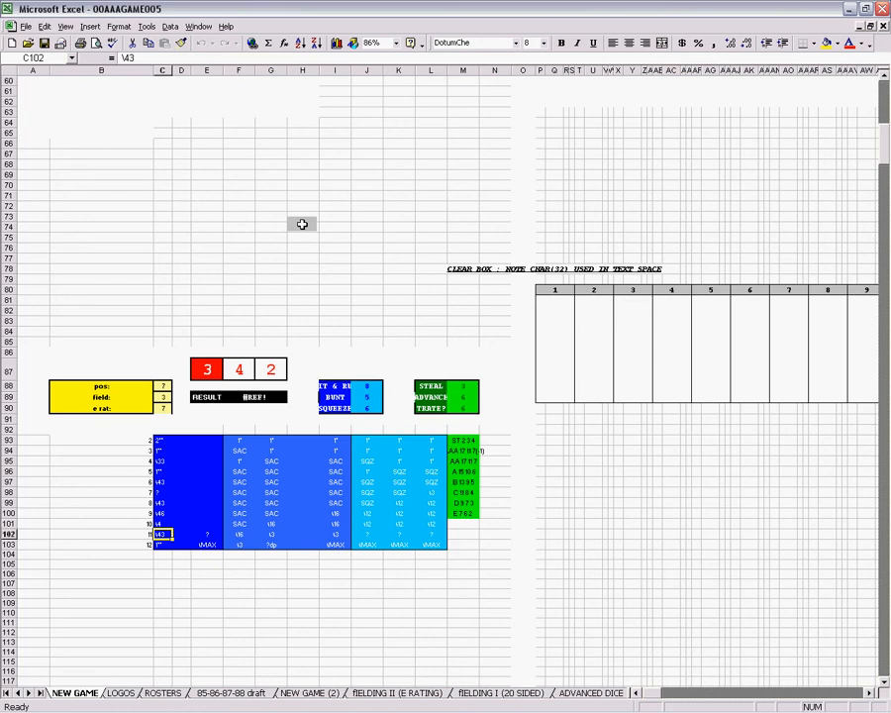
pyautogui.click(181, 482)
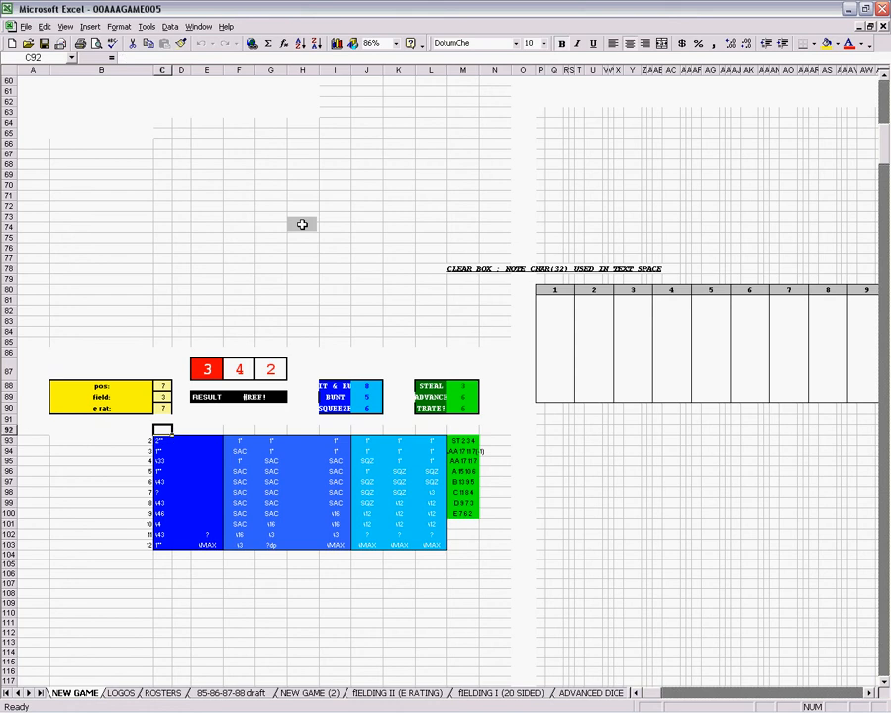
pyautogui.click(162, 439)
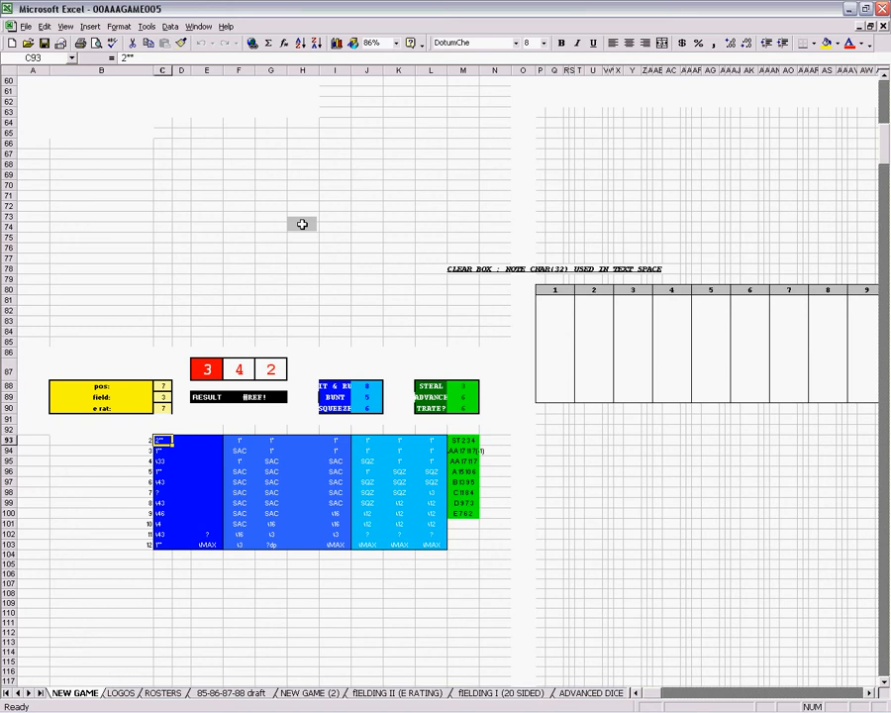
pyautogui.click(181, 440)
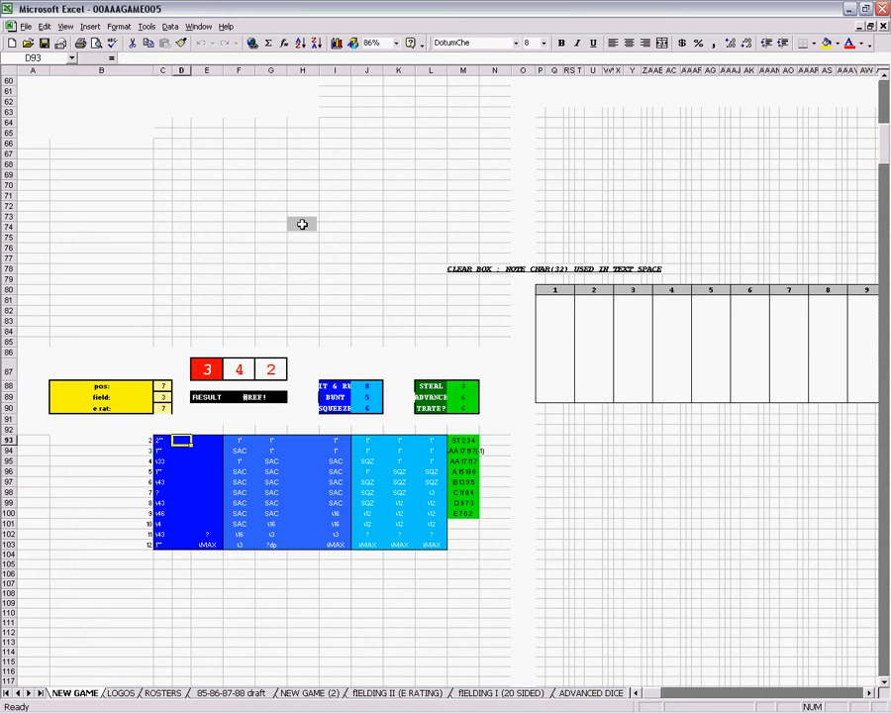
pyautogui.click(206, 503)
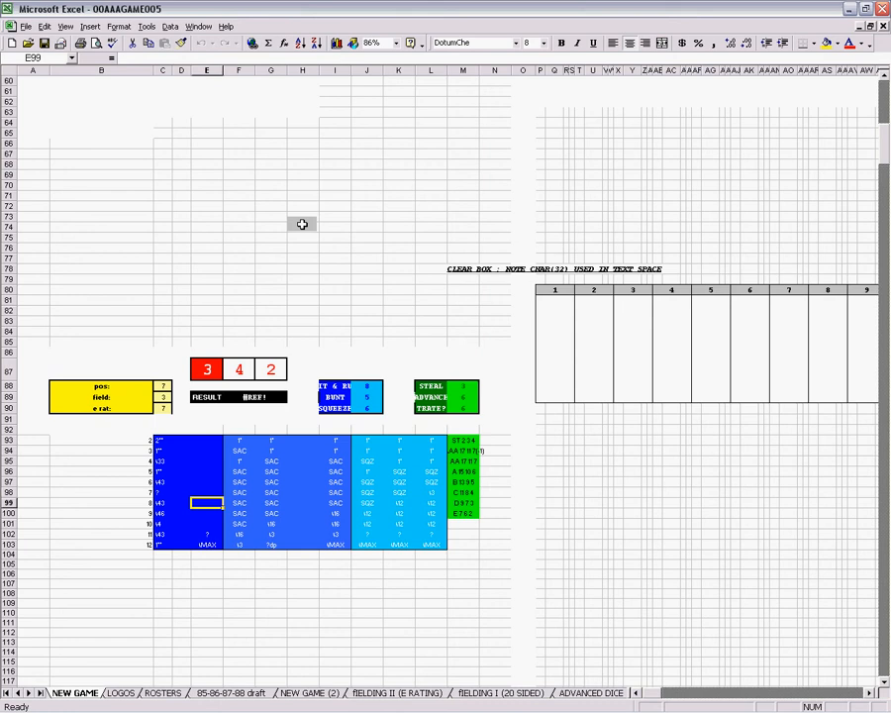
pyautogui.click(206, 544)
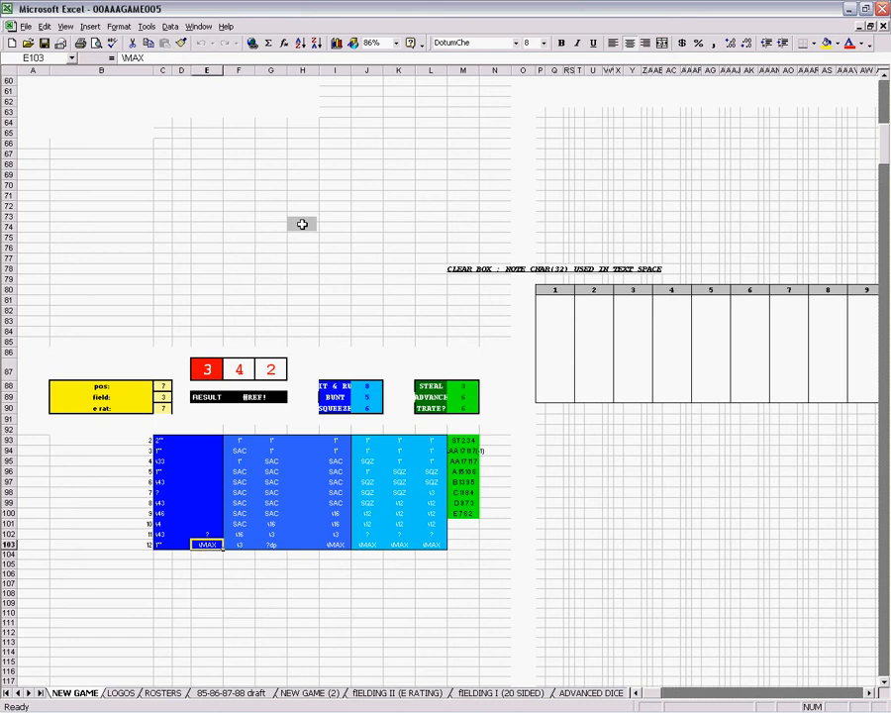
pyautogui.click(207, 513)
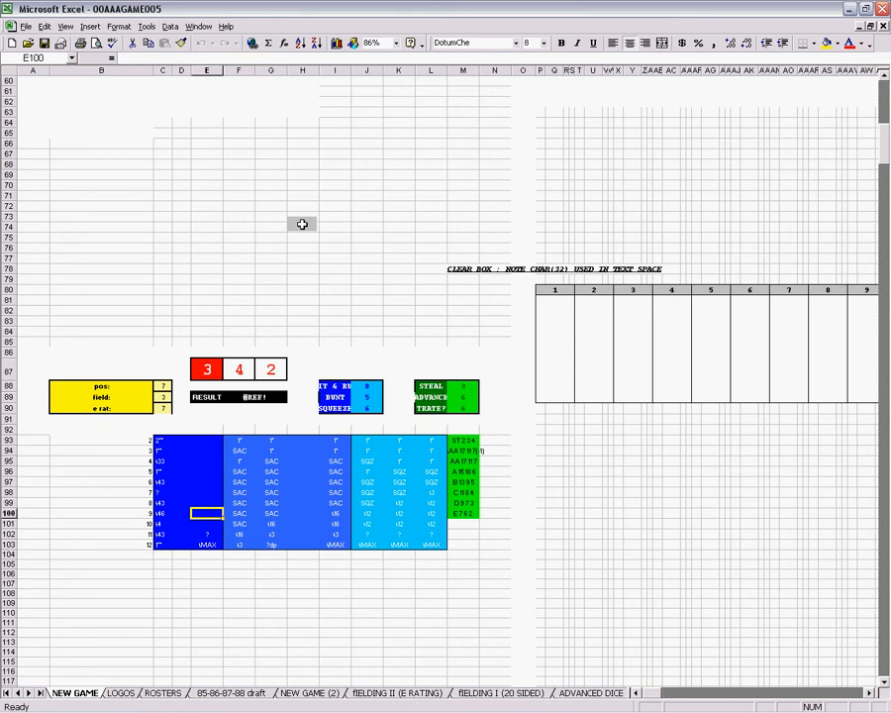
pyautogui.click(206, 533)
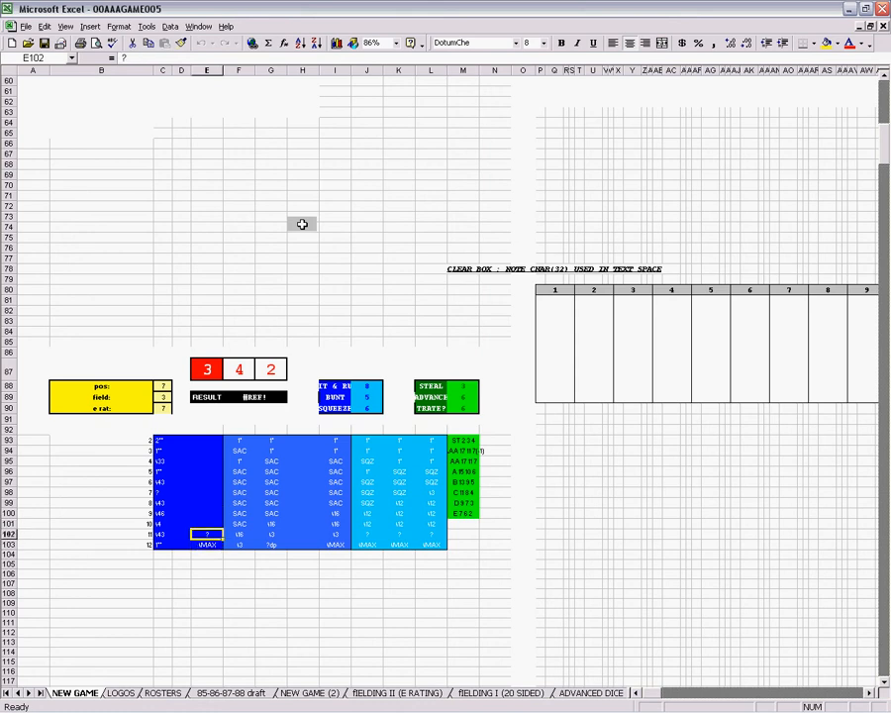
pyautogui.click(206, 492)
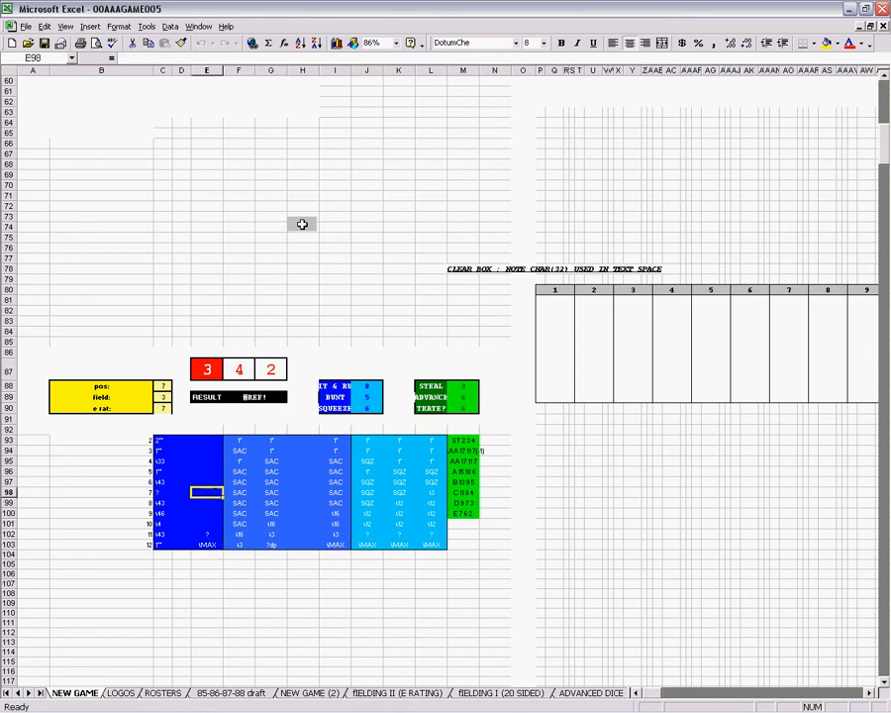
pyautogui.click(272, 482)
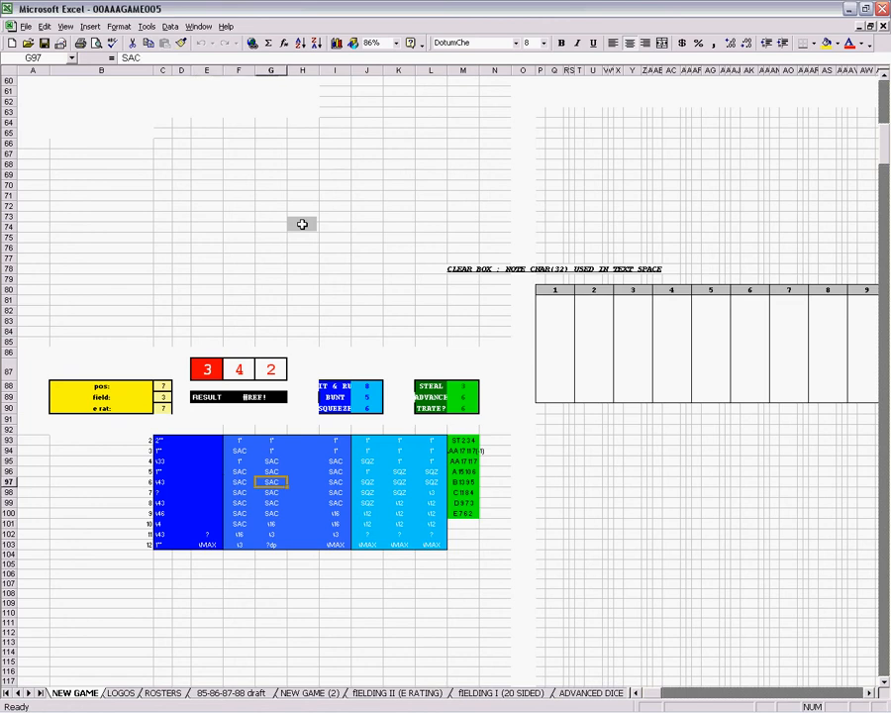
pyautogui.click(239, 482)
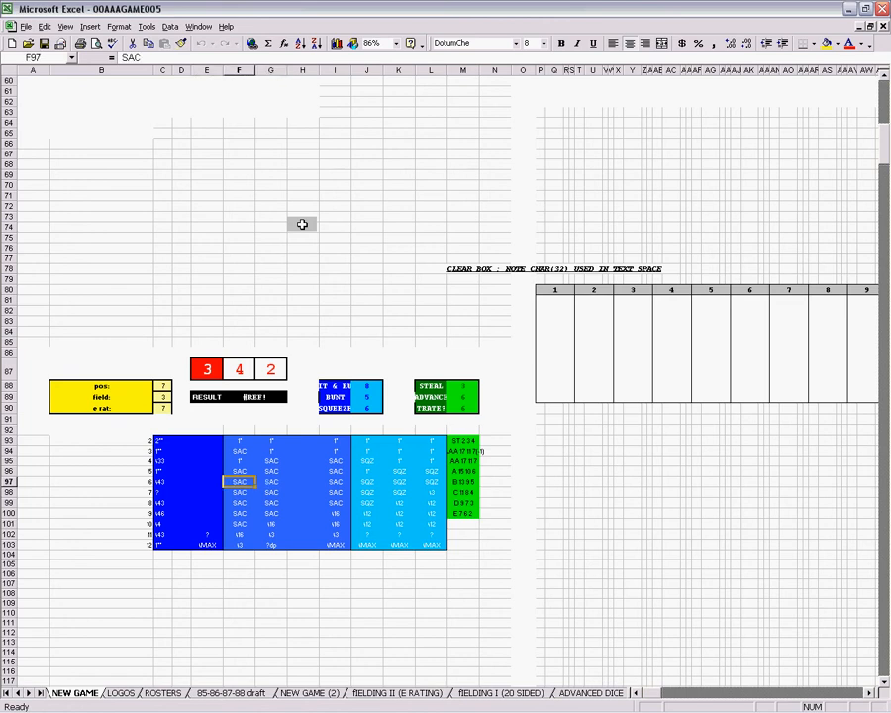
pyautogui.click(334, 482)
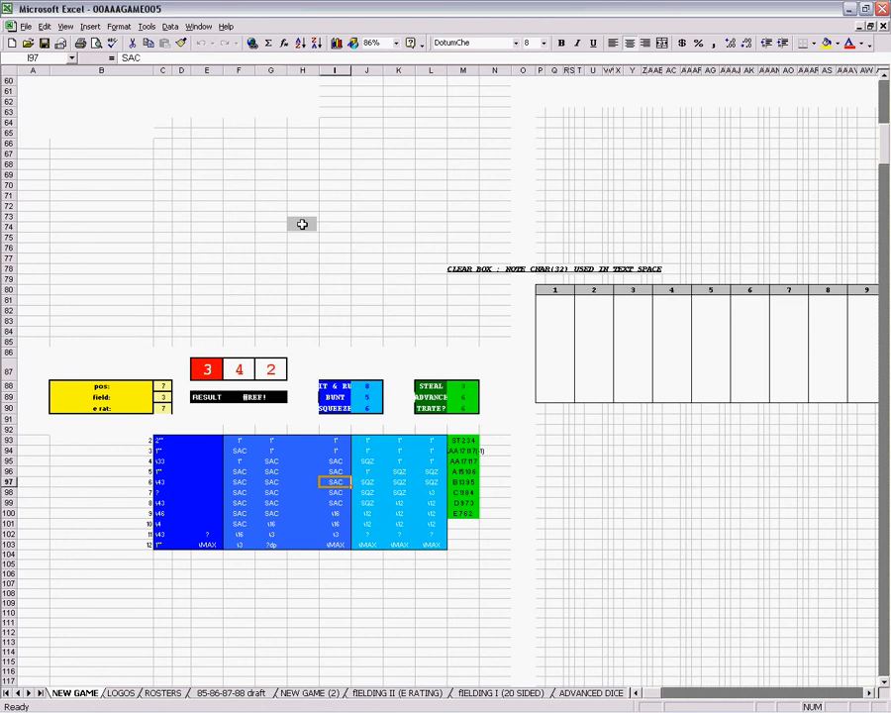
pyautogui.click(367, 482)
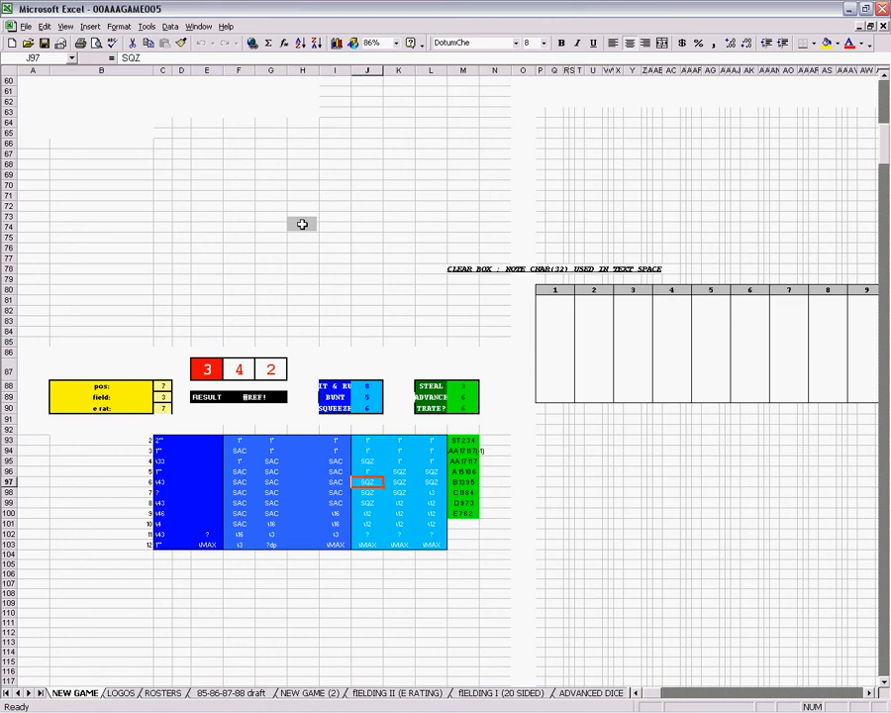
pyautogui.click(335, 481)
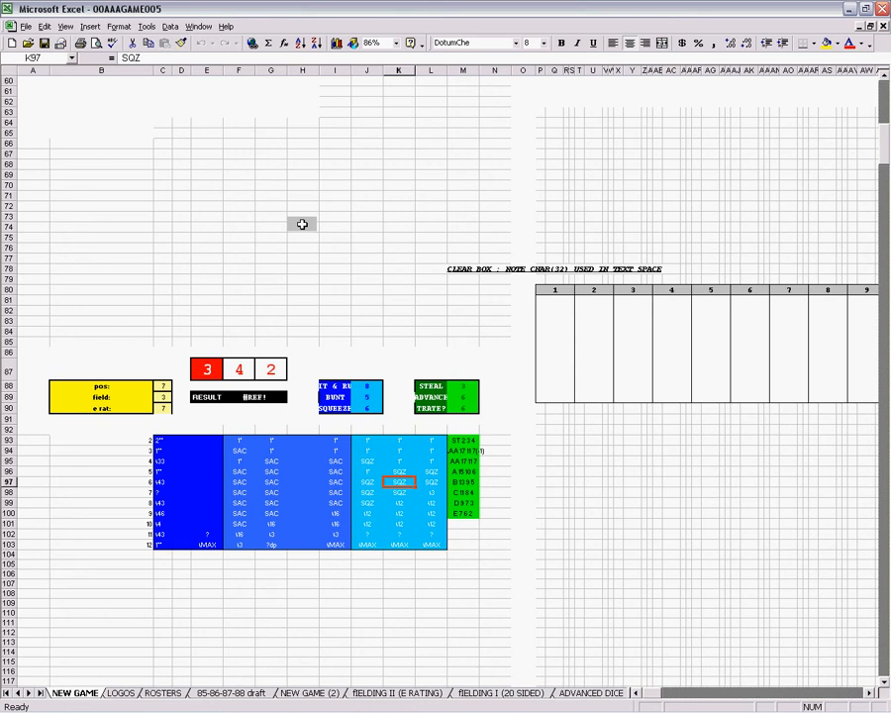
pyautogui.click(463, 439)
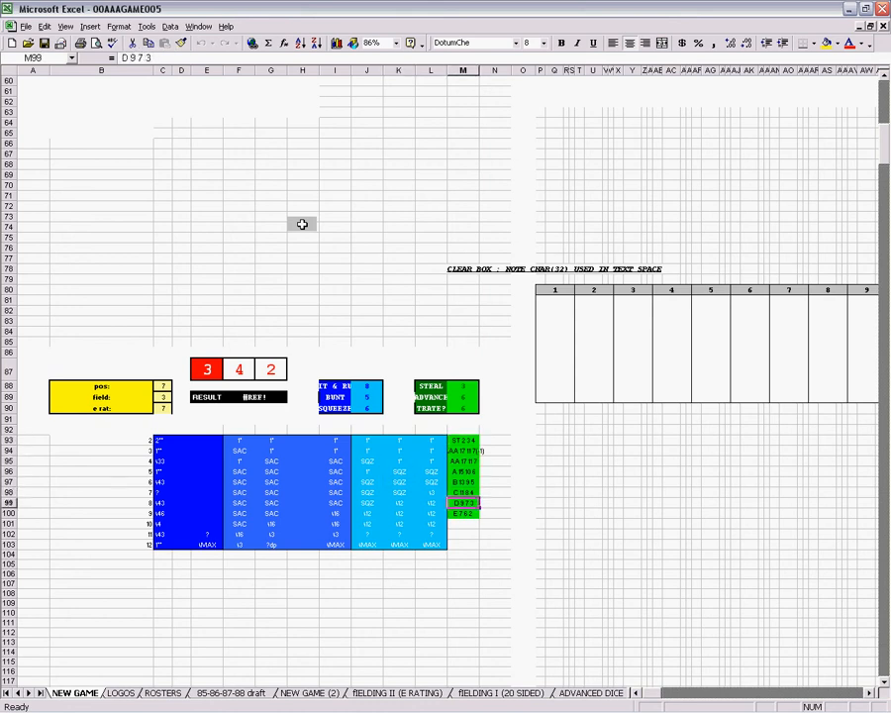
pyautogui.click(462, 450)
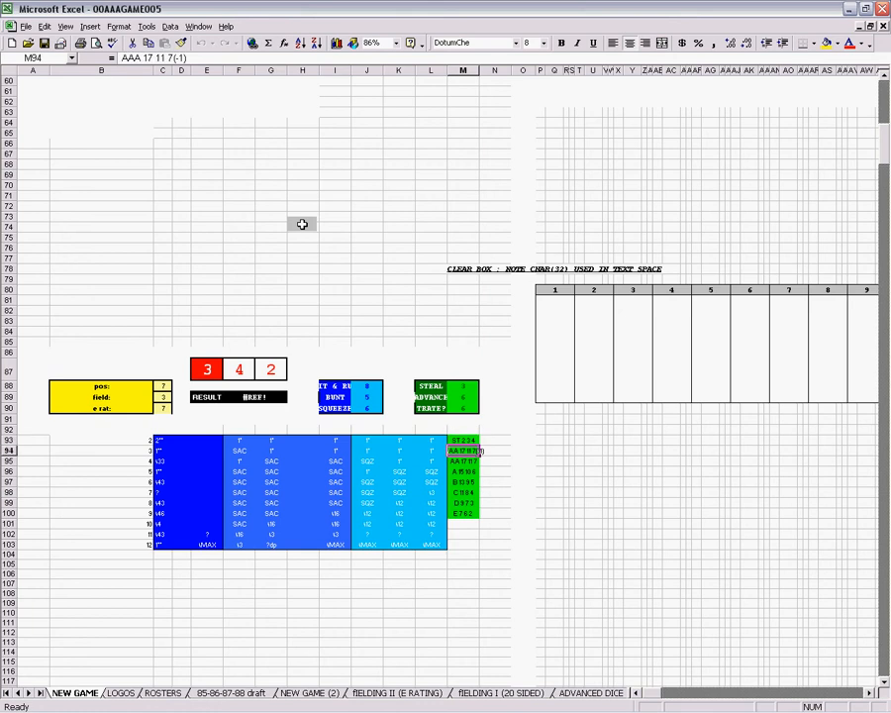
pyautogui.click(463, 492)
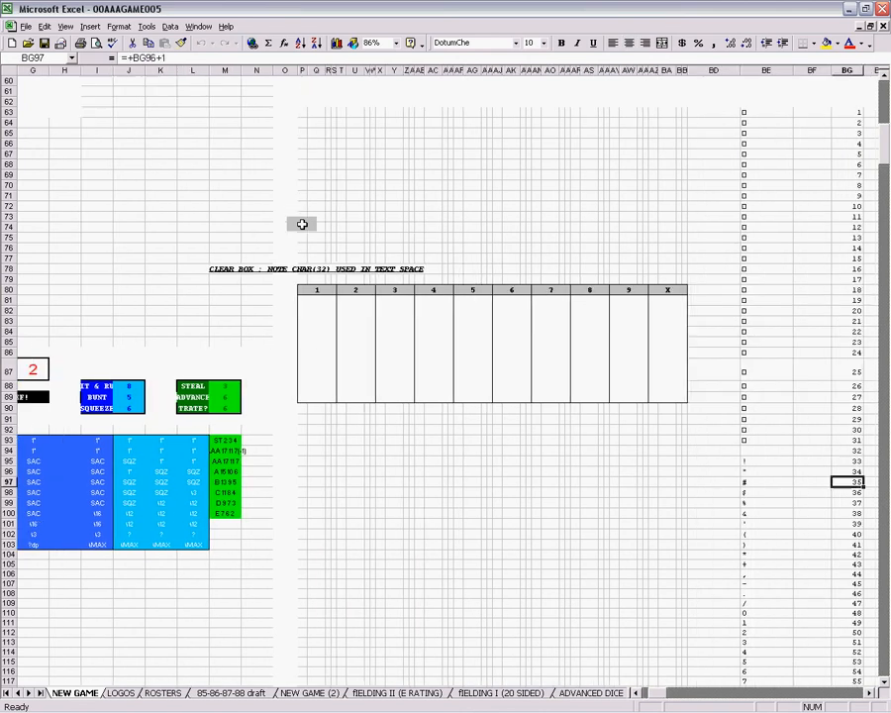
pyautogui.click(366, 482)
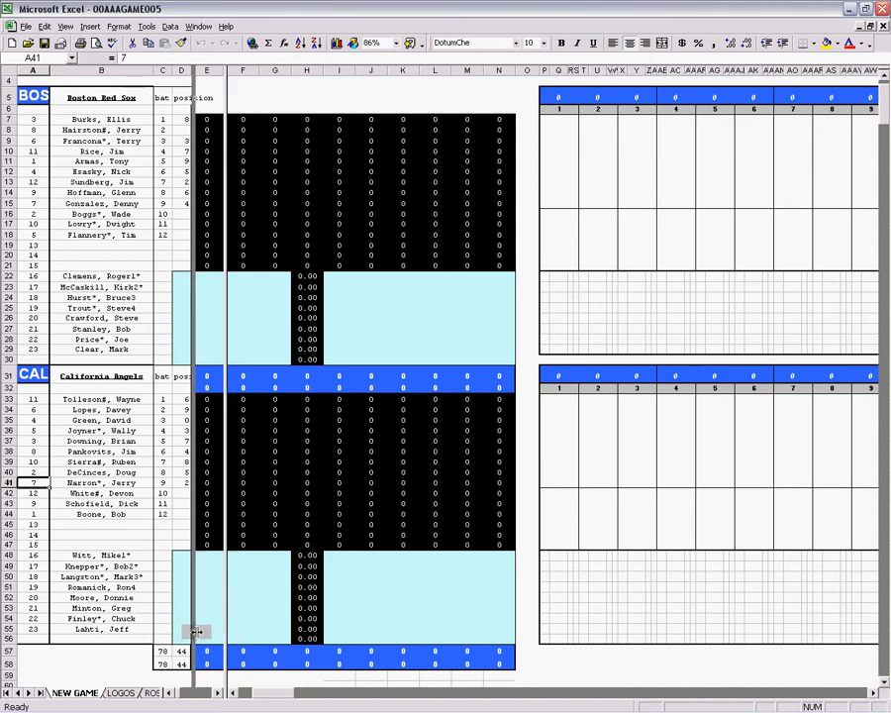
pyautogui.hscroll(3)
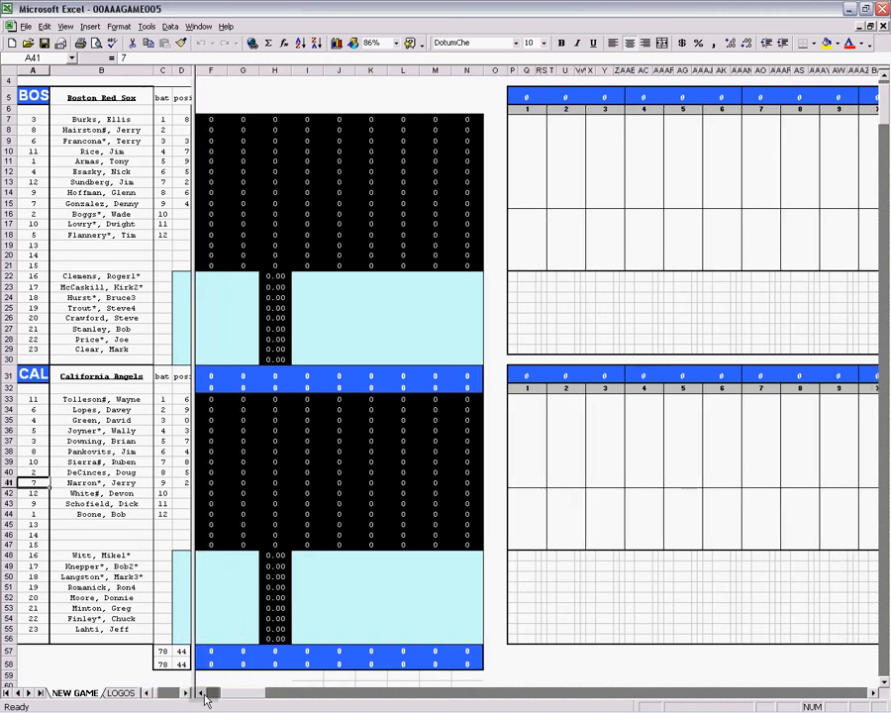
pyautogui.hscroll(3)
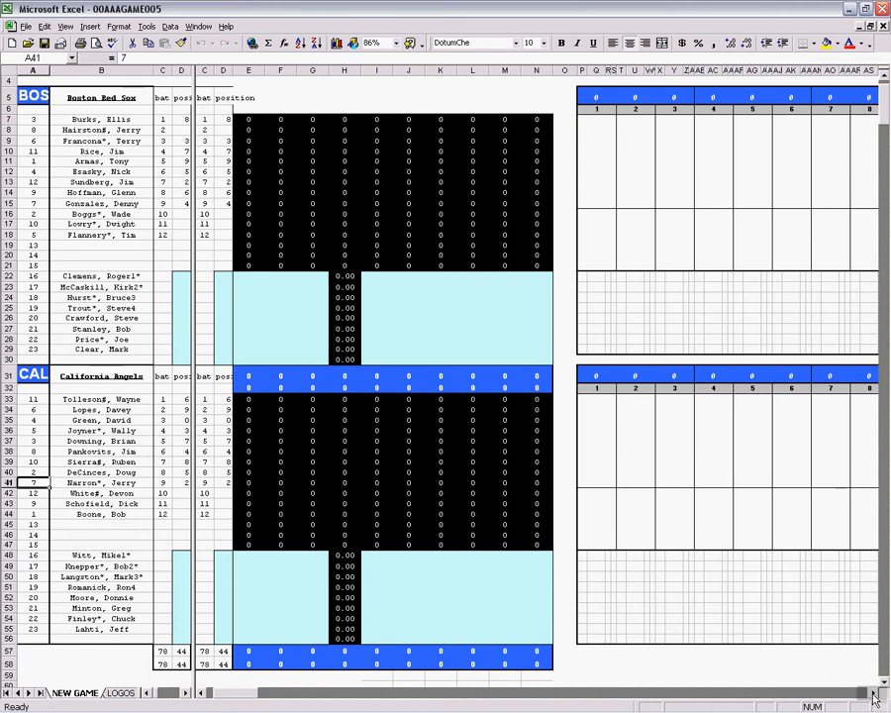
pyautogui.hscroll(3)
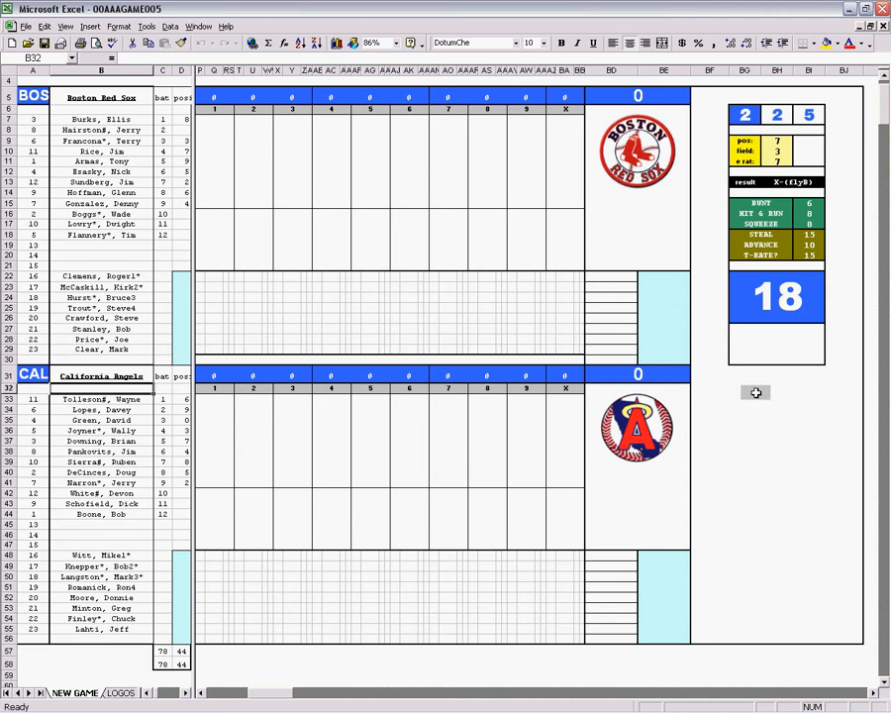
pyautogui.click(748, 389)
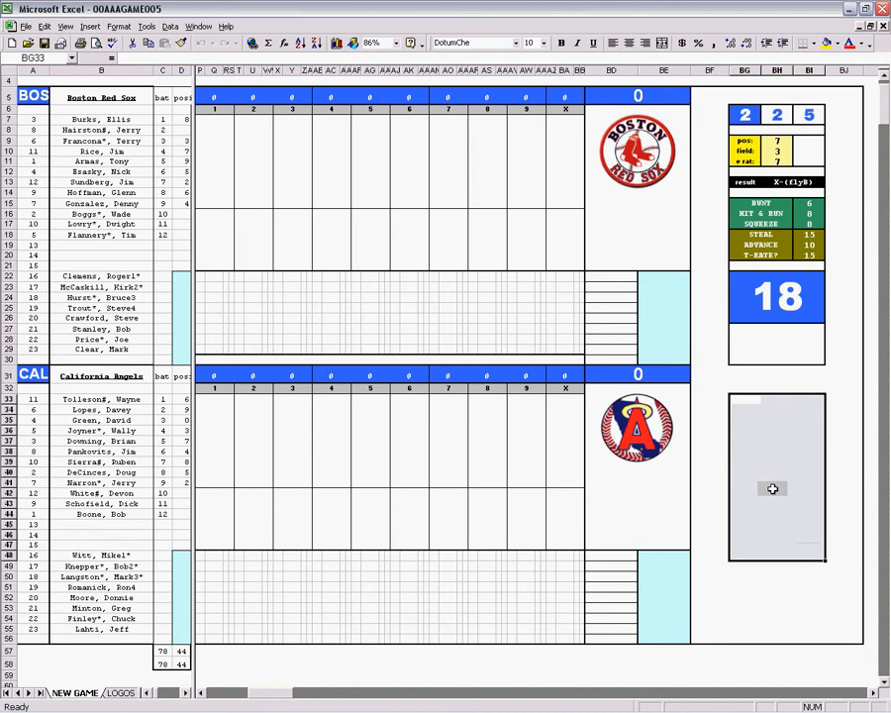
pyautogui.moveTo(770, 416)
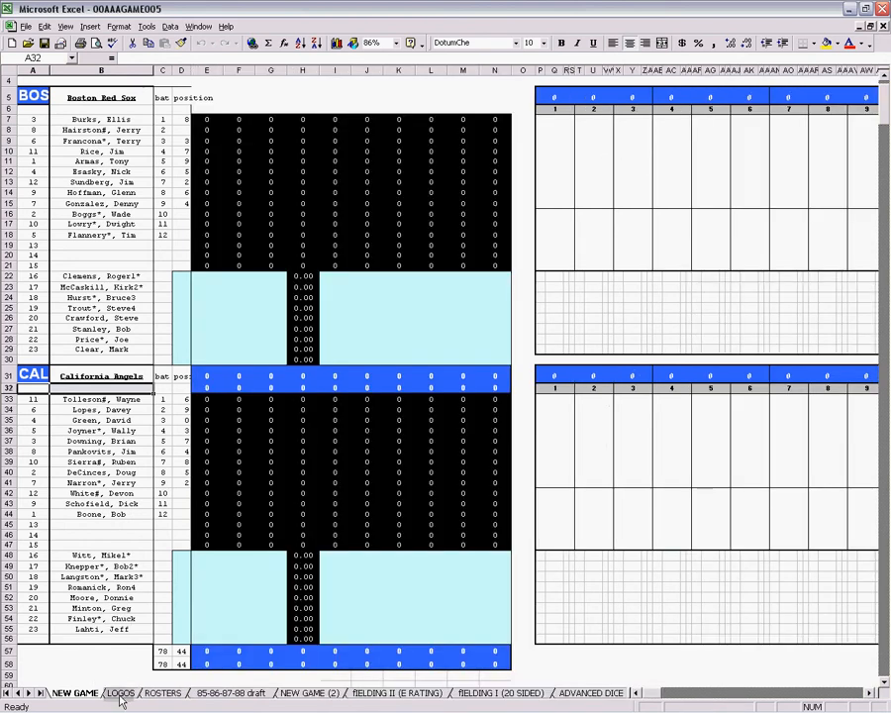
# View the team logos sheet, then switch to the FIELDING II (E RATING) sheet.
pyautogui.click(120, 692)
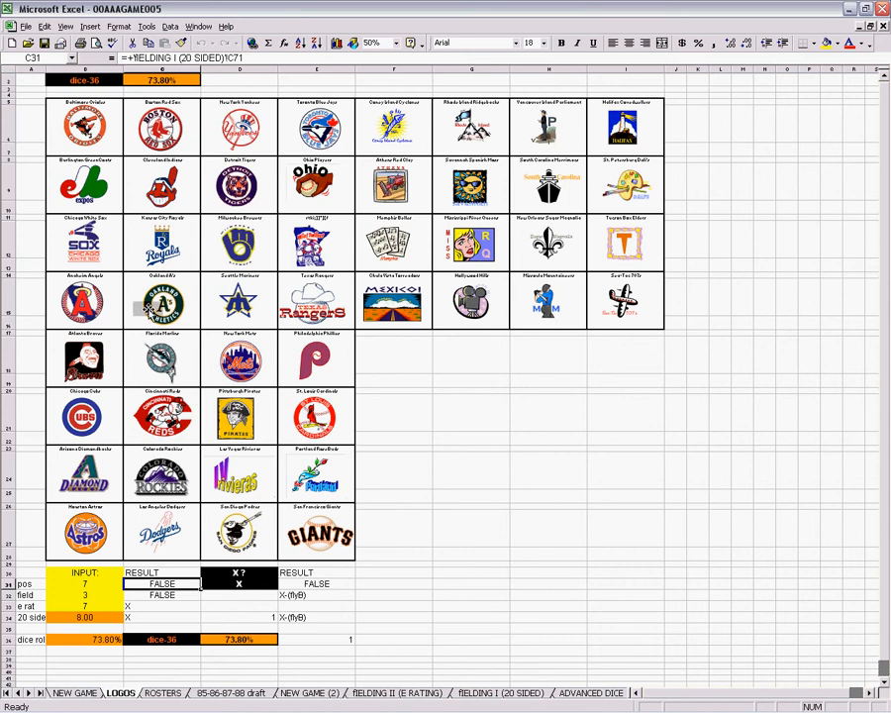
pyautogui.moveTo(183, 240)
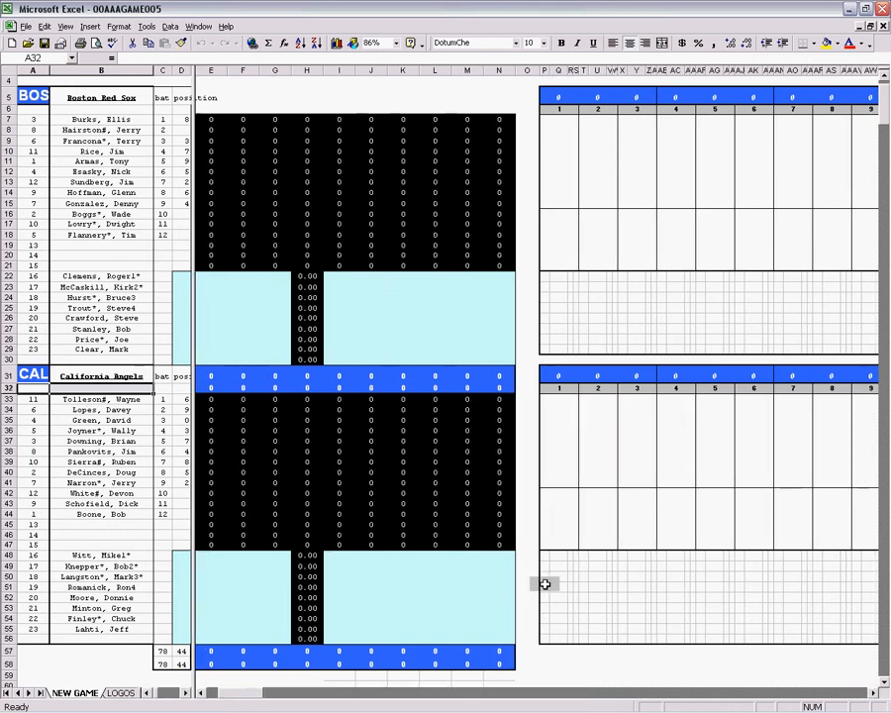
pyautogui.hscroll(3)
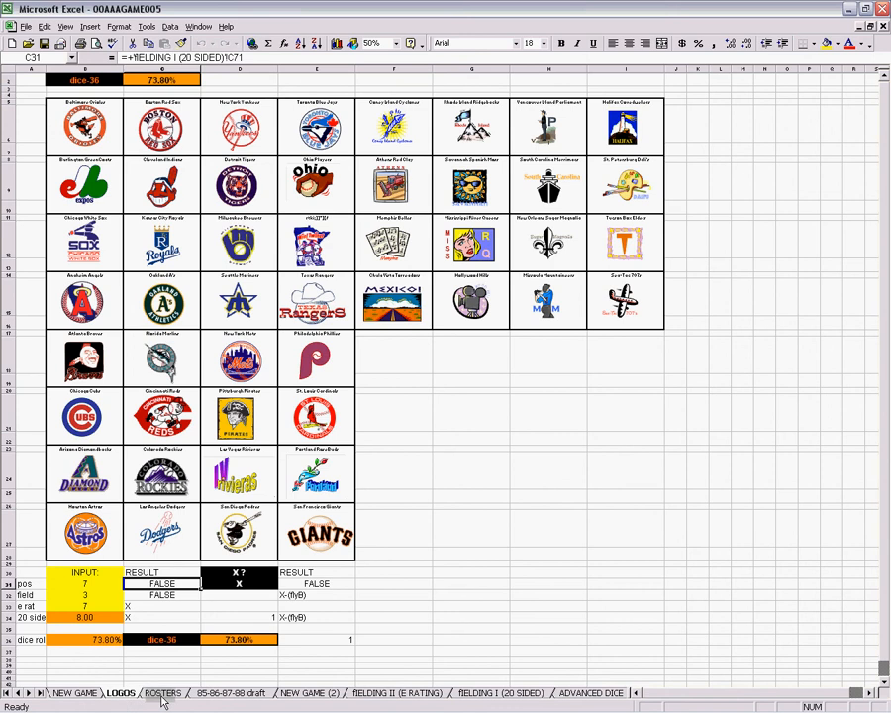
pyautogui.click(394, 692)
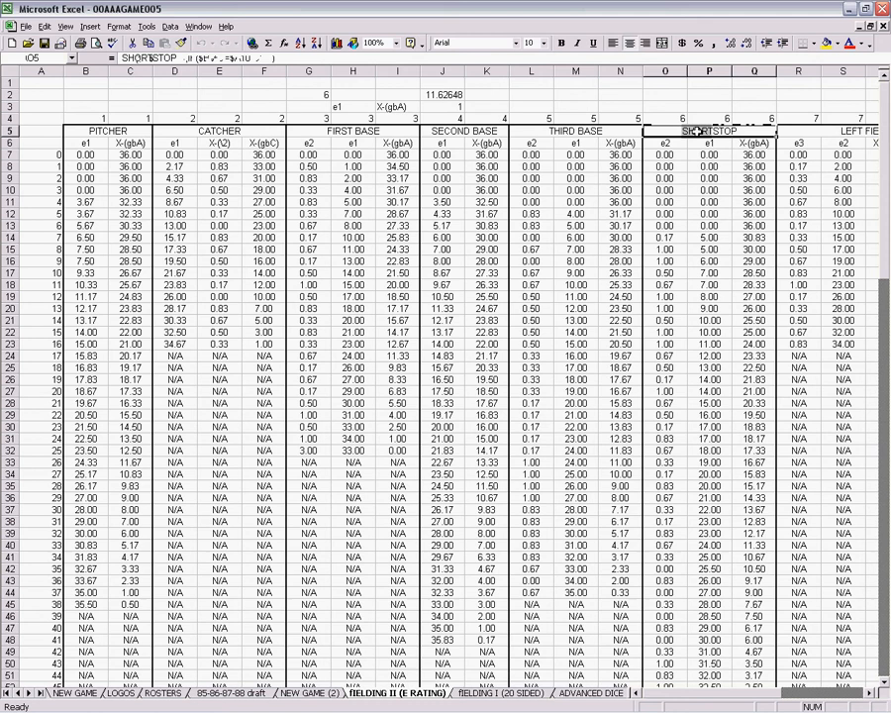
# Scroll through the fielding error-rating tables, then return to the NEW GAME scorecard.
pyautogui.hscroll(3)
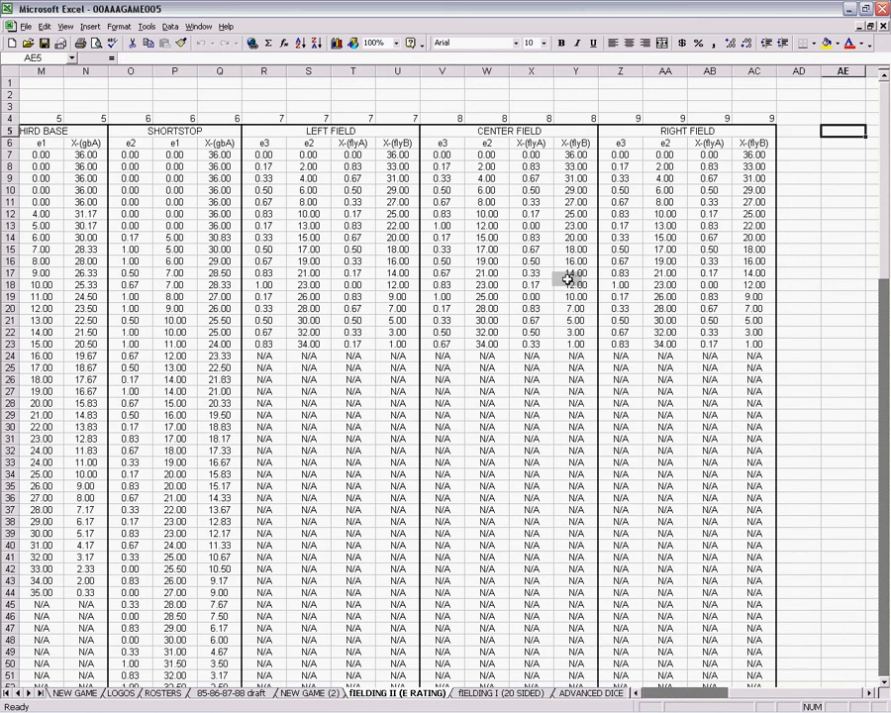
pyautogui.hscroll(-3)
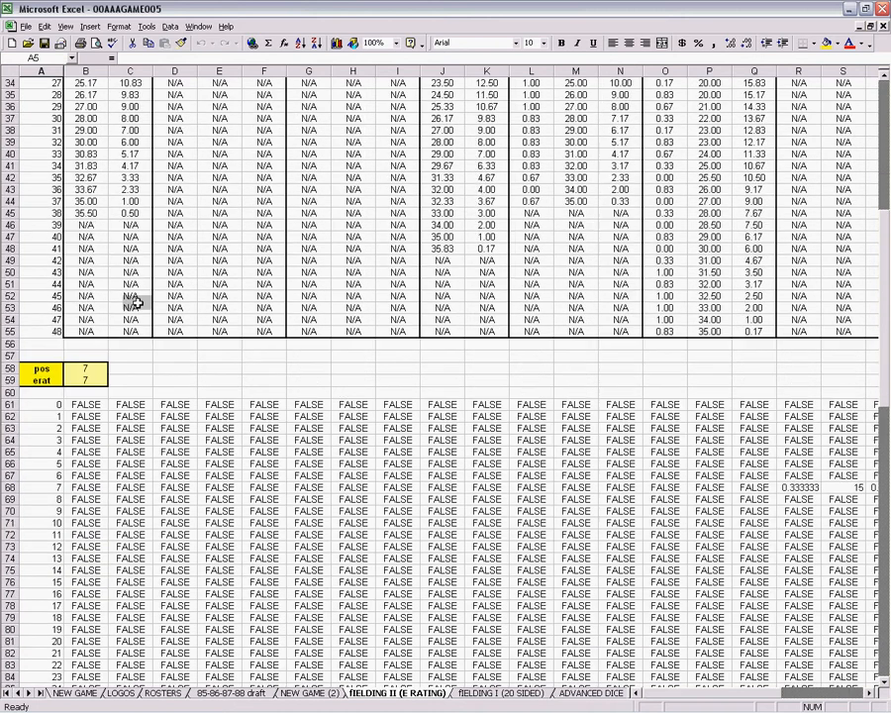
pyautogui.scroll(-3)
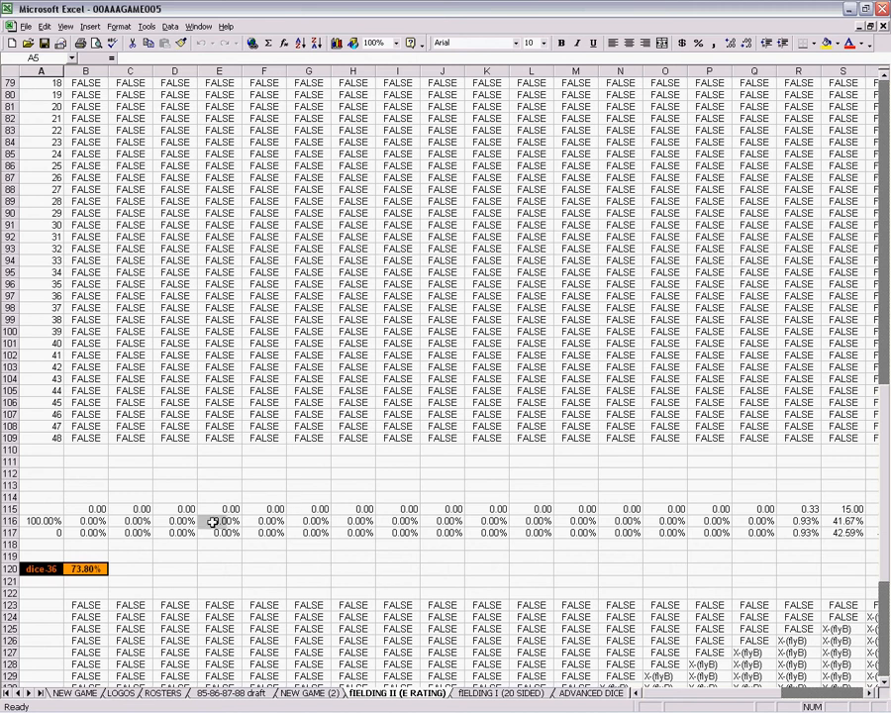
pyautogui.scroll(-3)
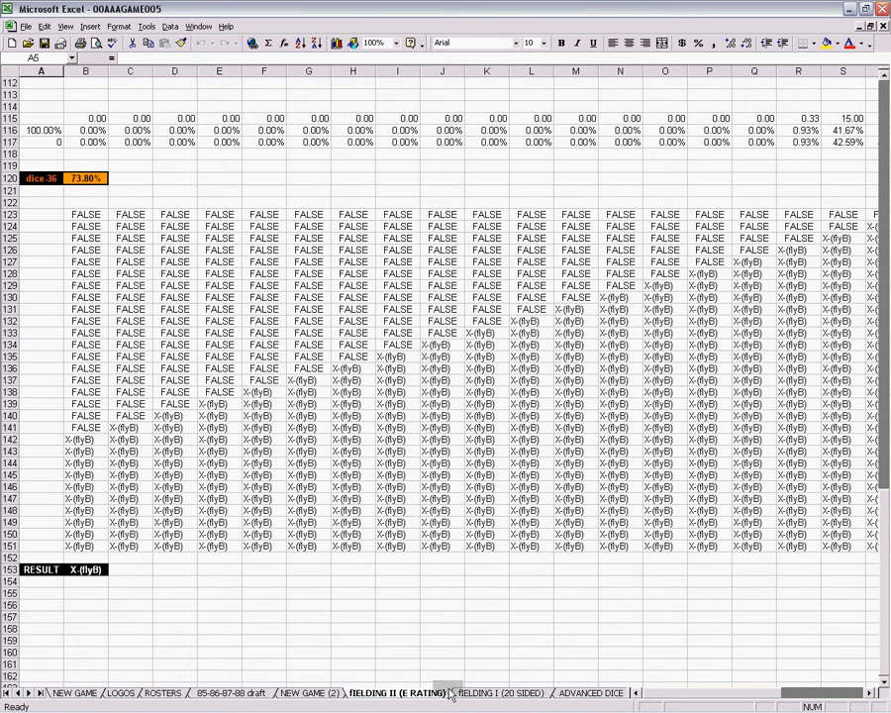
pyautogui.click(500, 692)
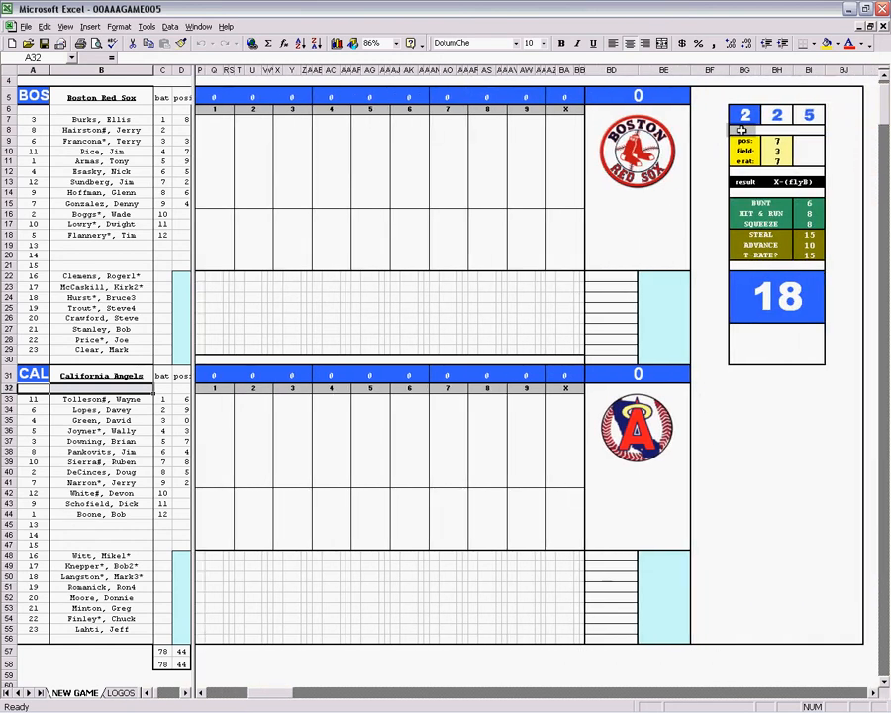
# Enter 2 in the dice cell and check the resulting e1 on the fielding error-rating sheet.
pyautogui.write('2')
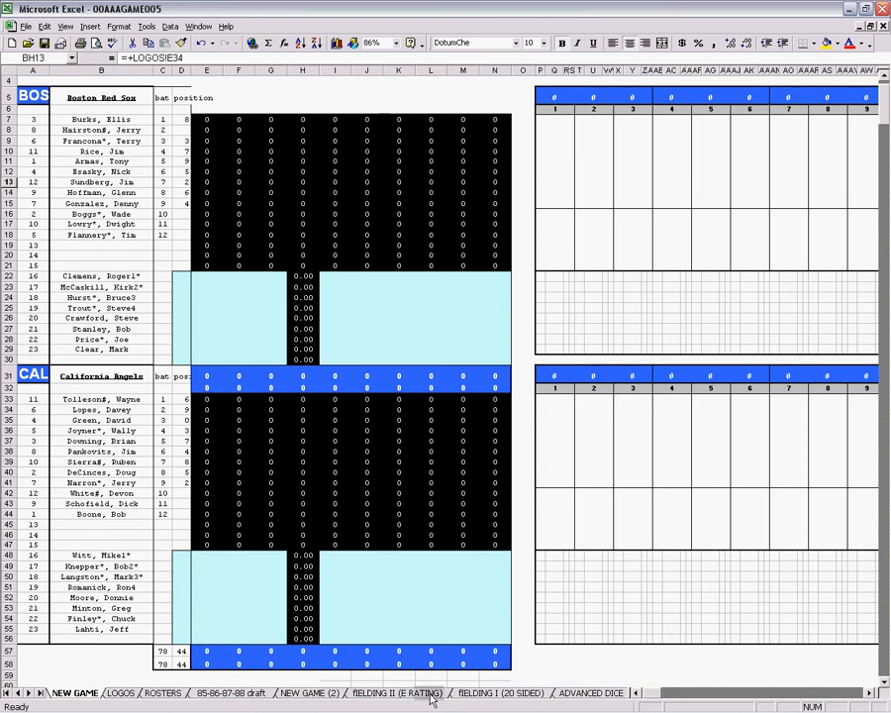
pyautogui.click(500, 691)
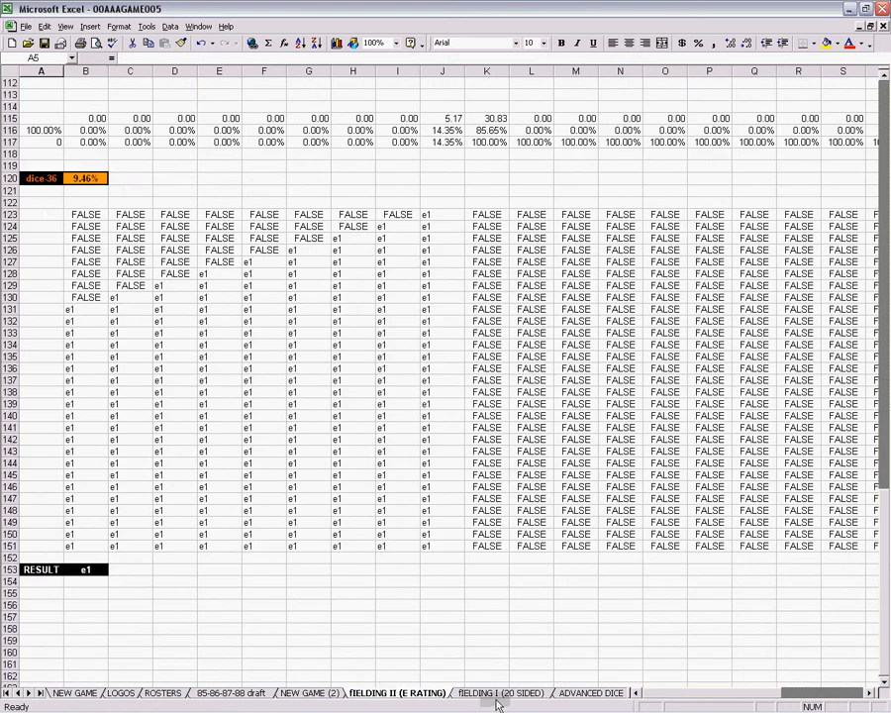
# View the ADVANCED DICE panel showing roll 2 2 5 resolving to e1.
pyautogui.click(537, 692)
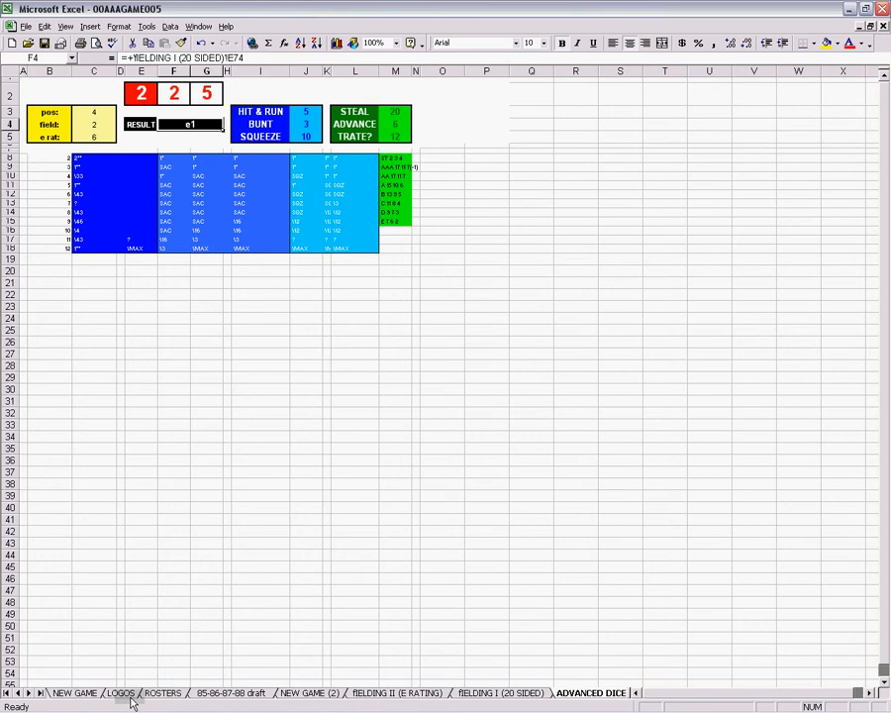
pyautogui.click(162, 692)
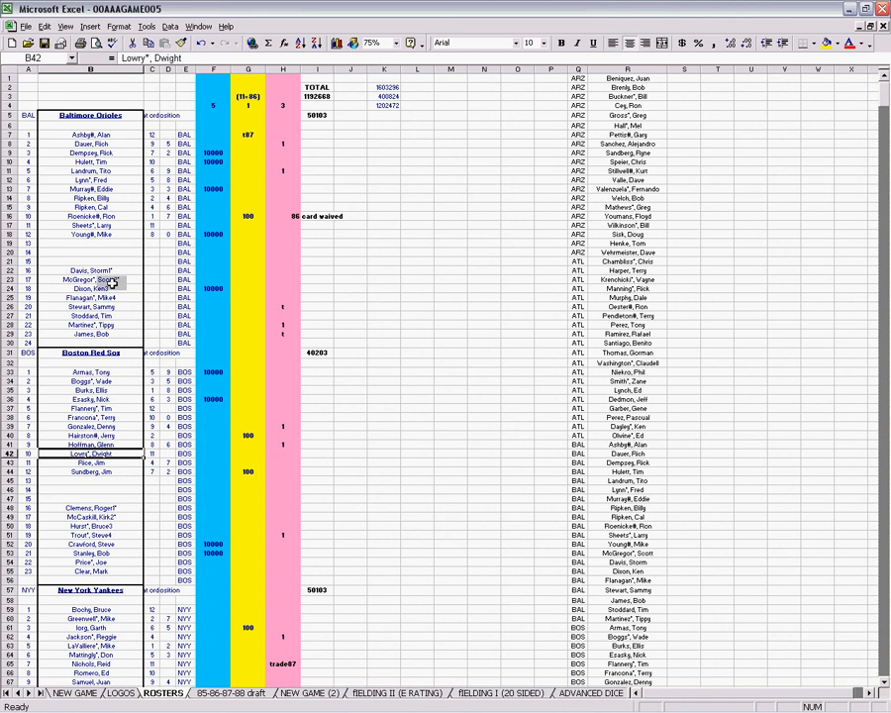
pyautogui.click(89, 269)
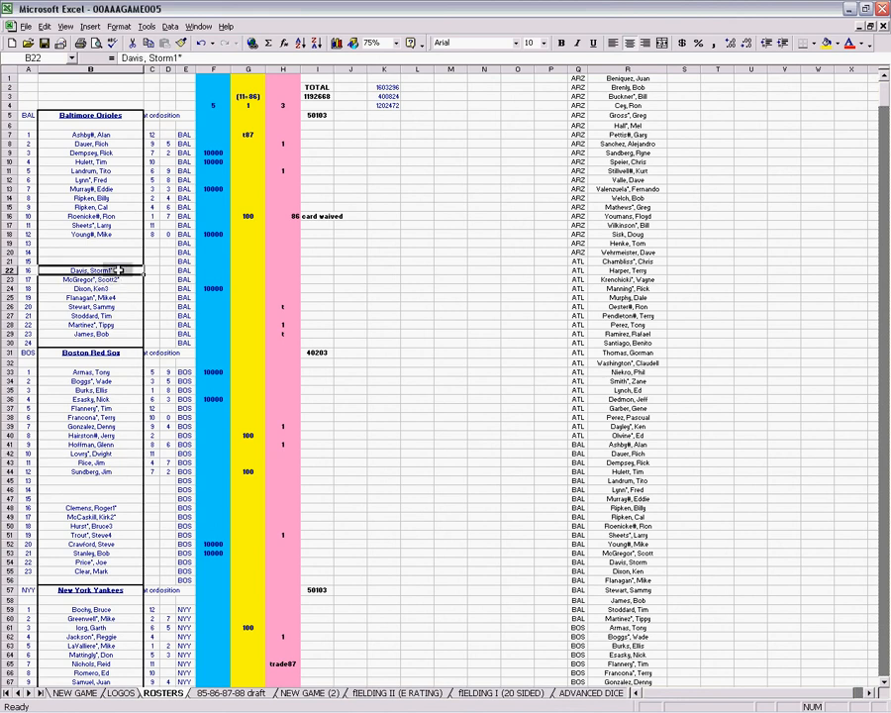
pyautogui.click(89, 279)
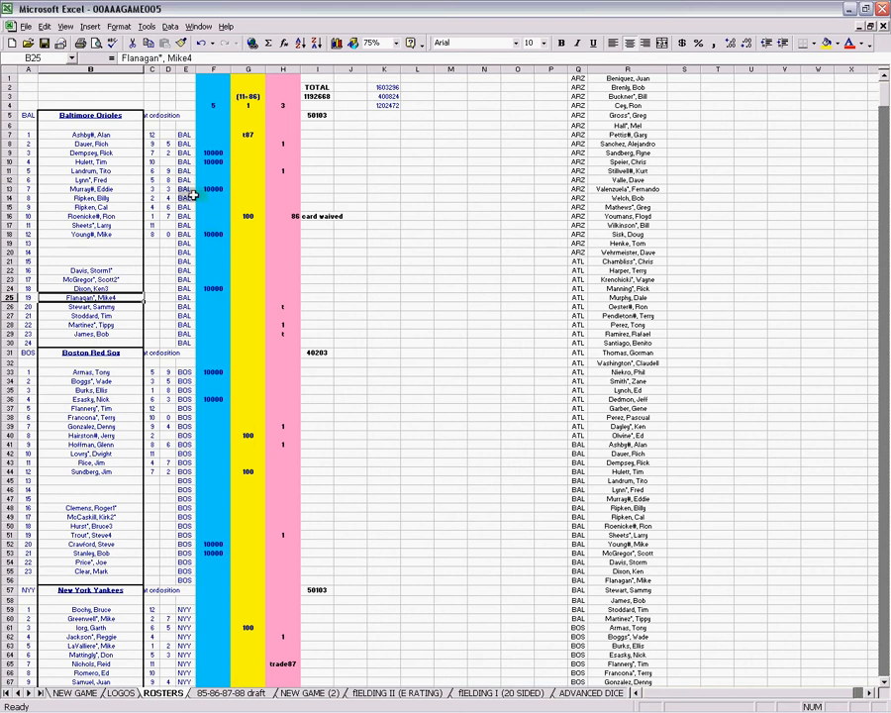
# Inspect the 10000 value beside Dempsey, Rick and a Red Sox column H value, then return to NEW GAME.
pyautogui.click(212, 152)
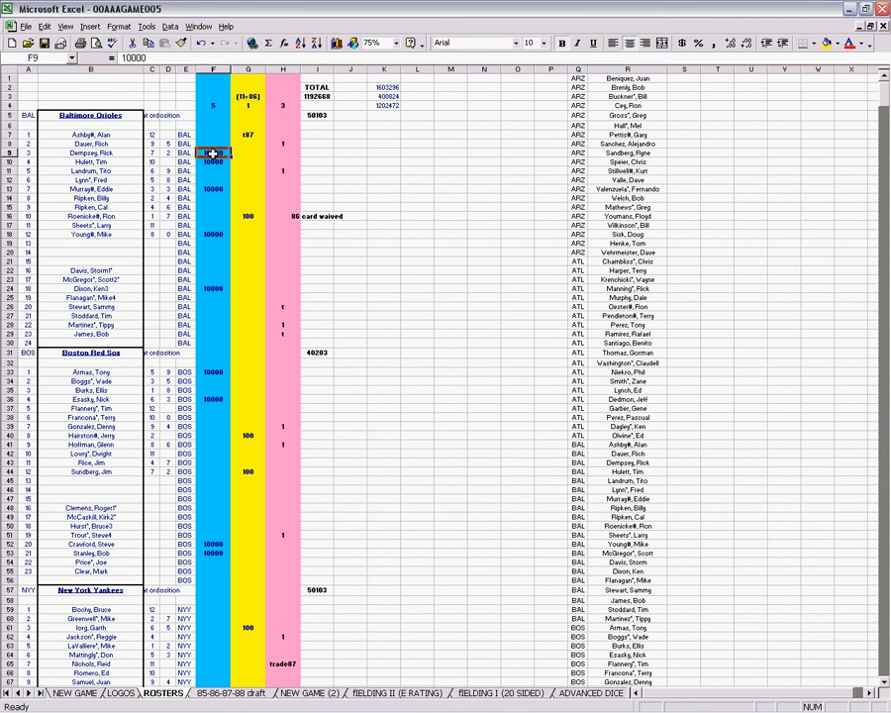
pyautogui.click(212, 161)
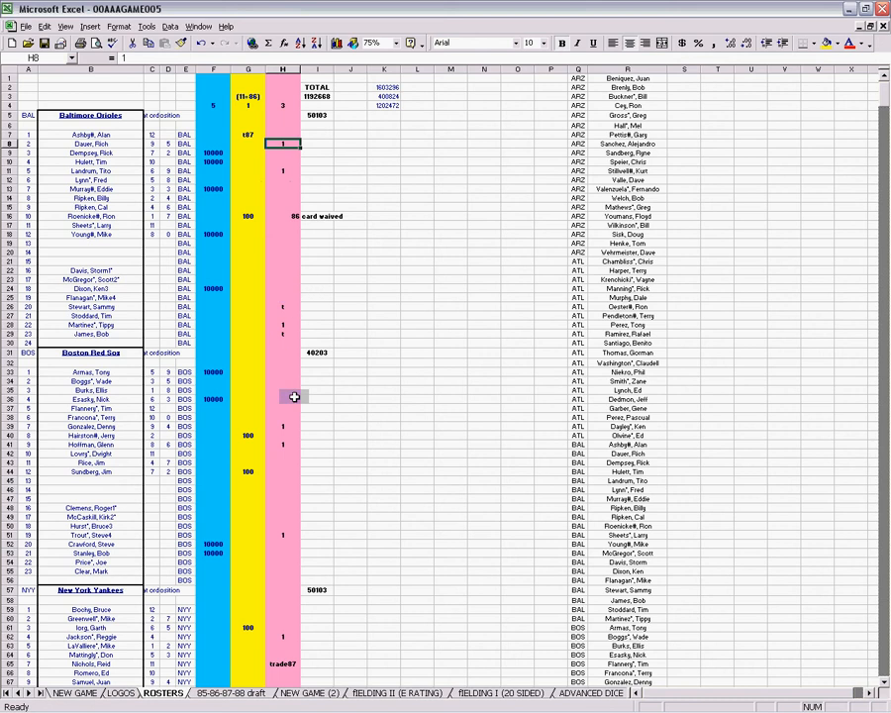
pyautogui.click(282, 427)
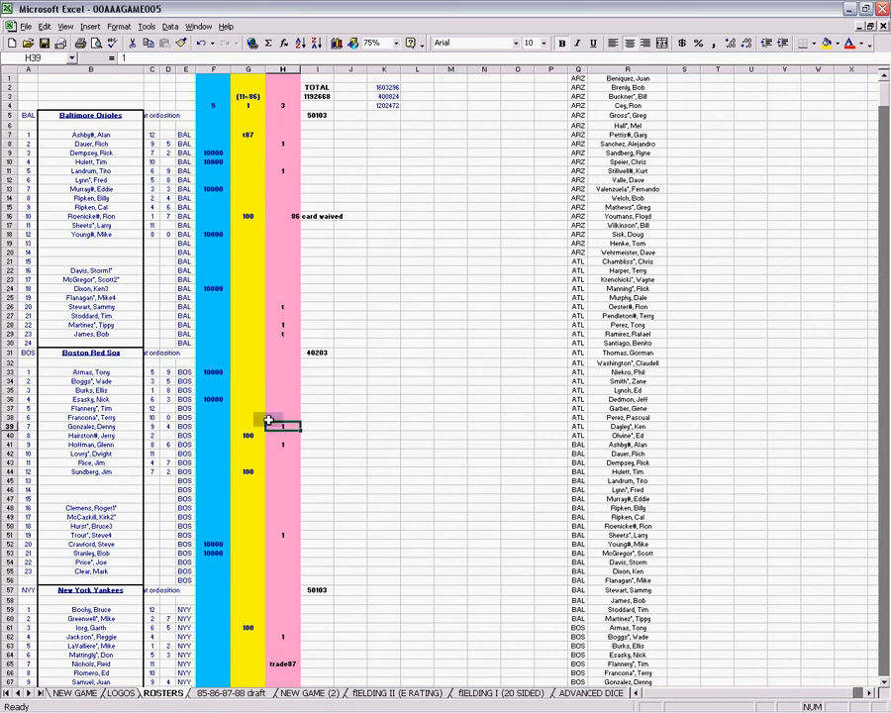
pyautogui.click(282, 426)
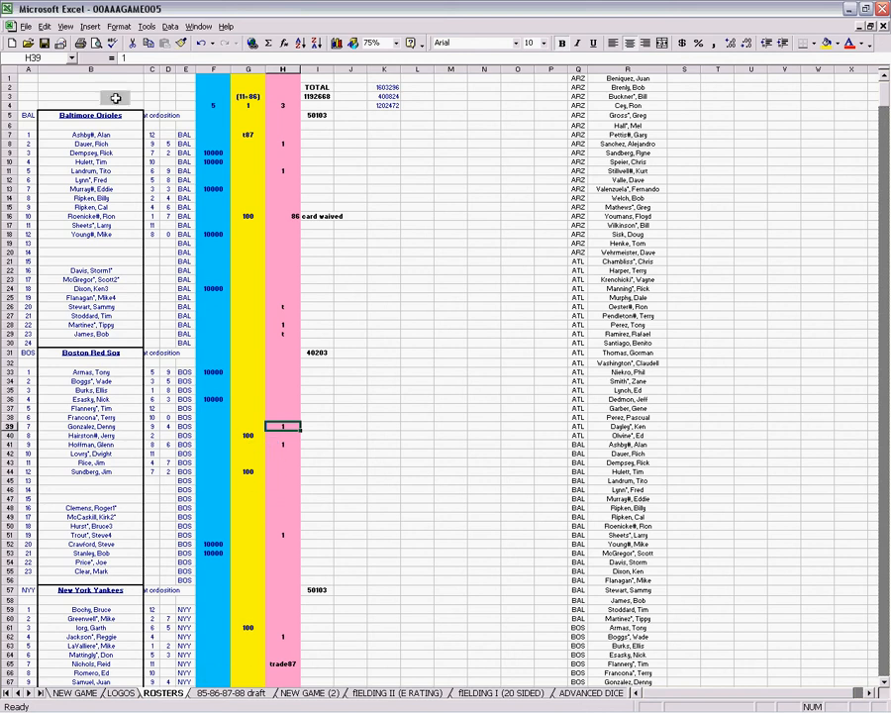
pyautogui.click(77, 692)
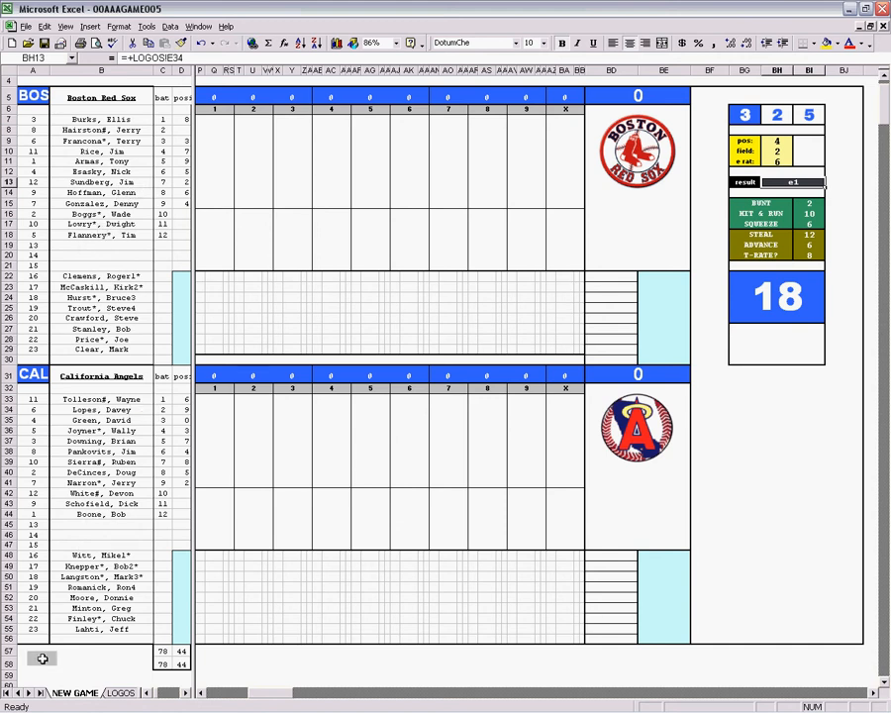
# On ROSTERS, inspect the Red Sox entries Armas, Tony and Boggs, Wade.
pyautogui.click(110, 693)
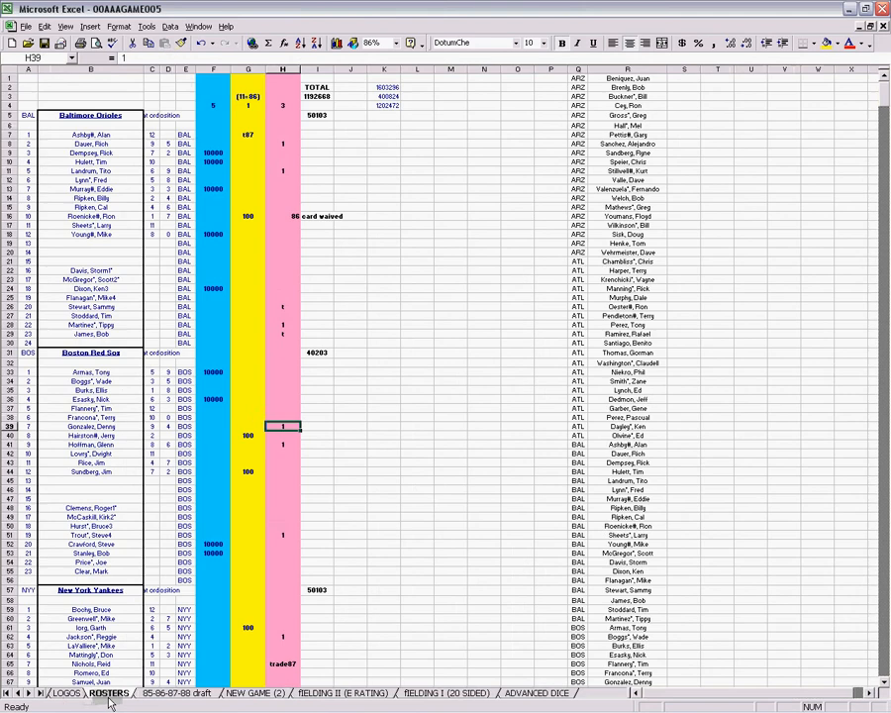
pyautogui.click(91, 371)
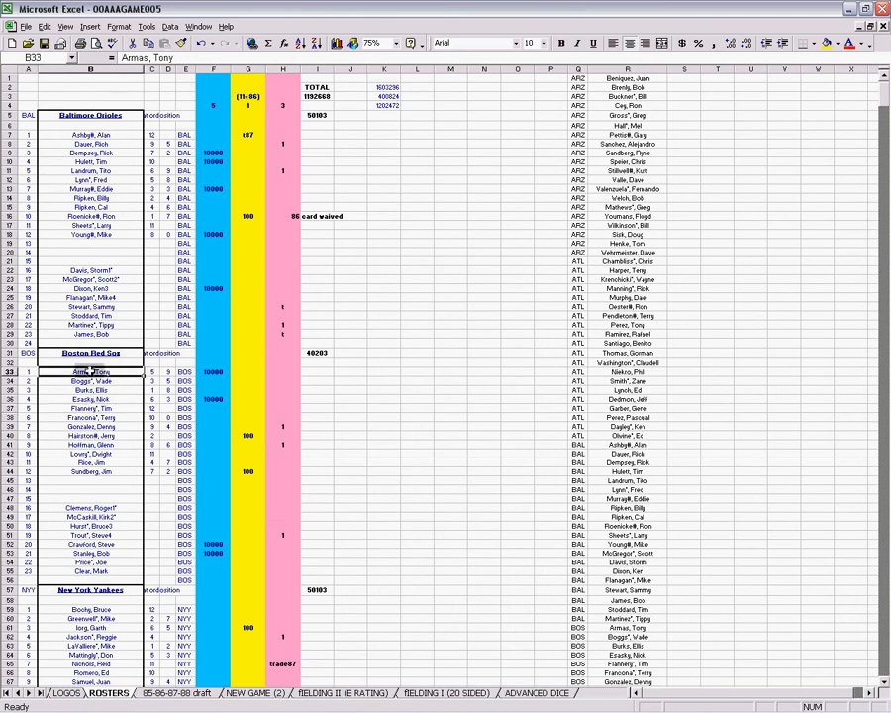
pyautogui.click(89, 381)
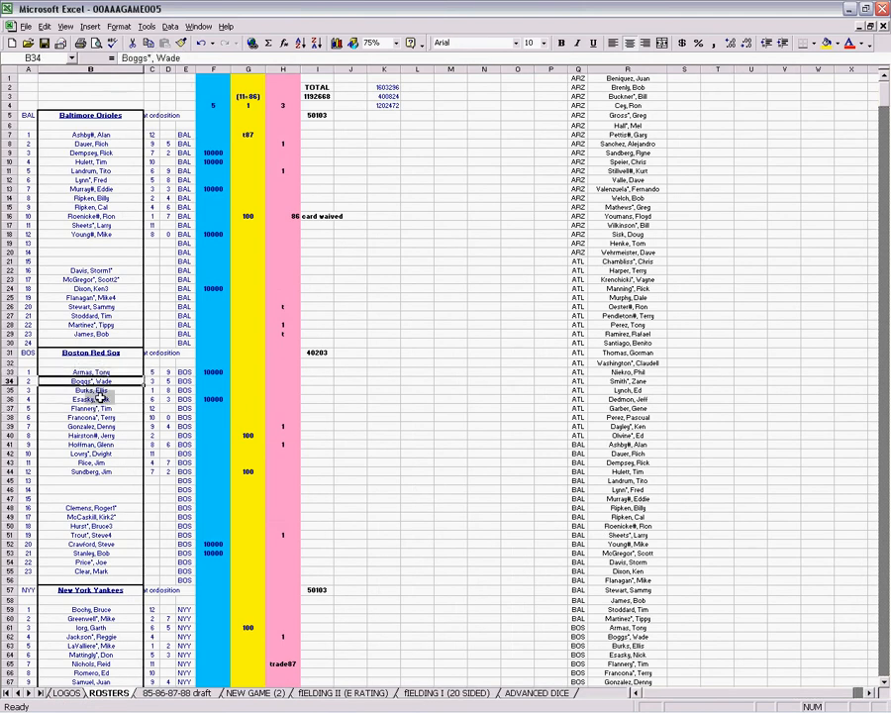
pyautogui.click(89, 372)
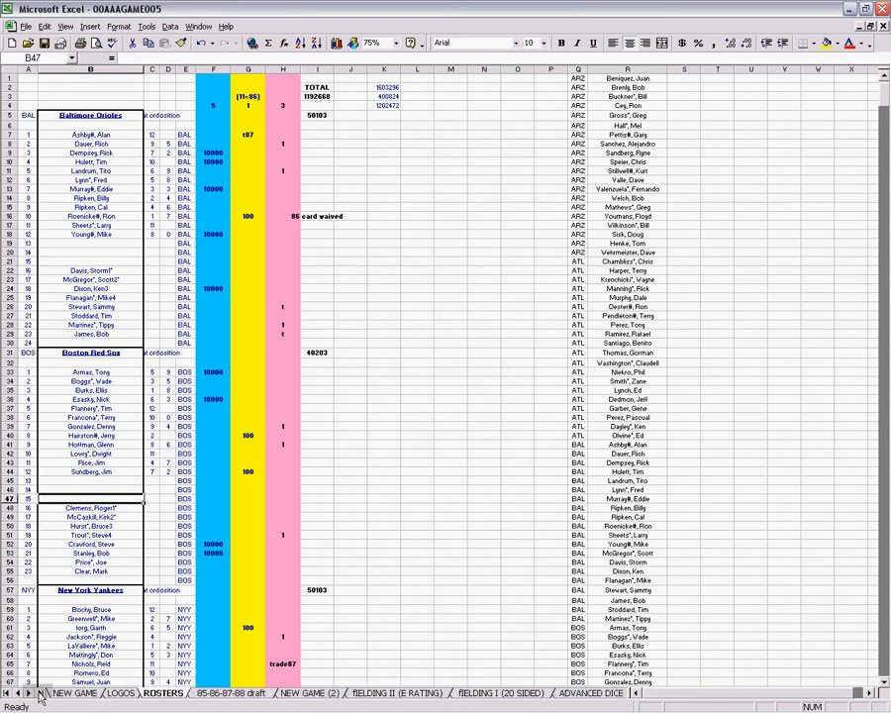
# Return to NEW GAME and select empty batting slots in the Red Sox lineup.
pyautogui.click(75, 692)
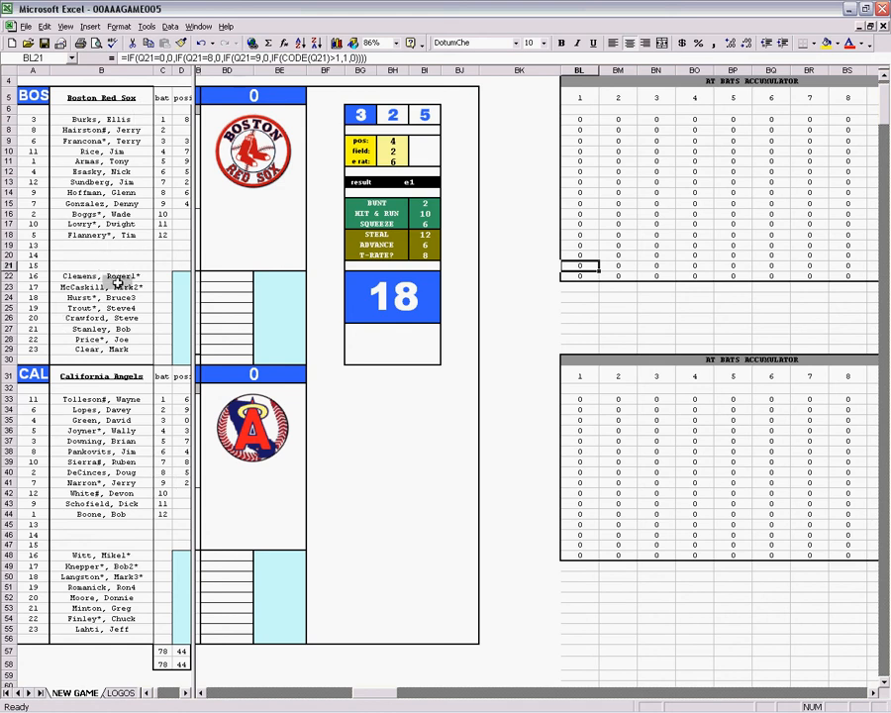
pyautogui.click(101, 244)
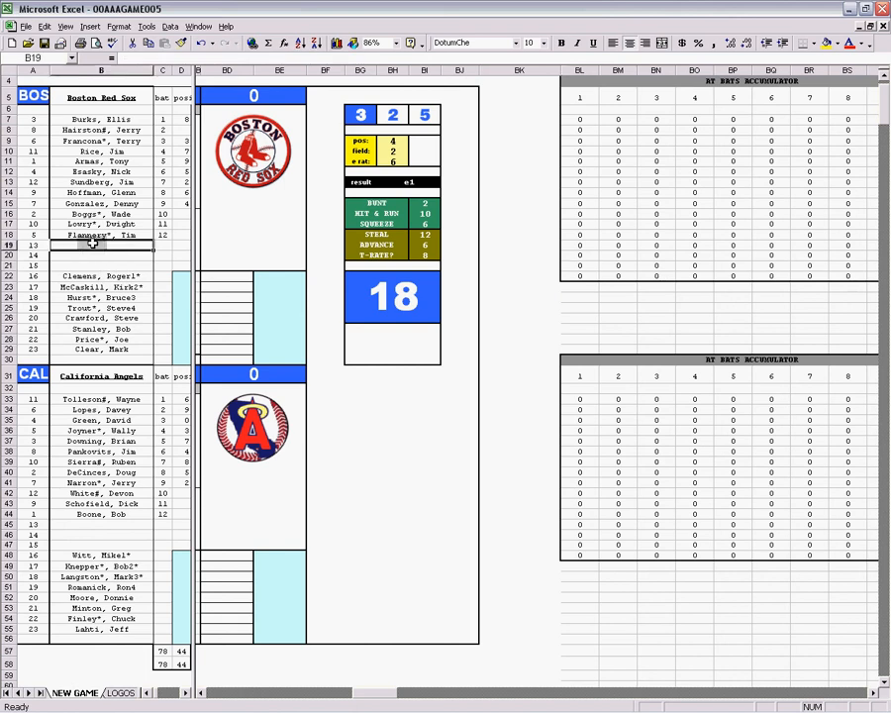
pyautogui.click(99, 275)
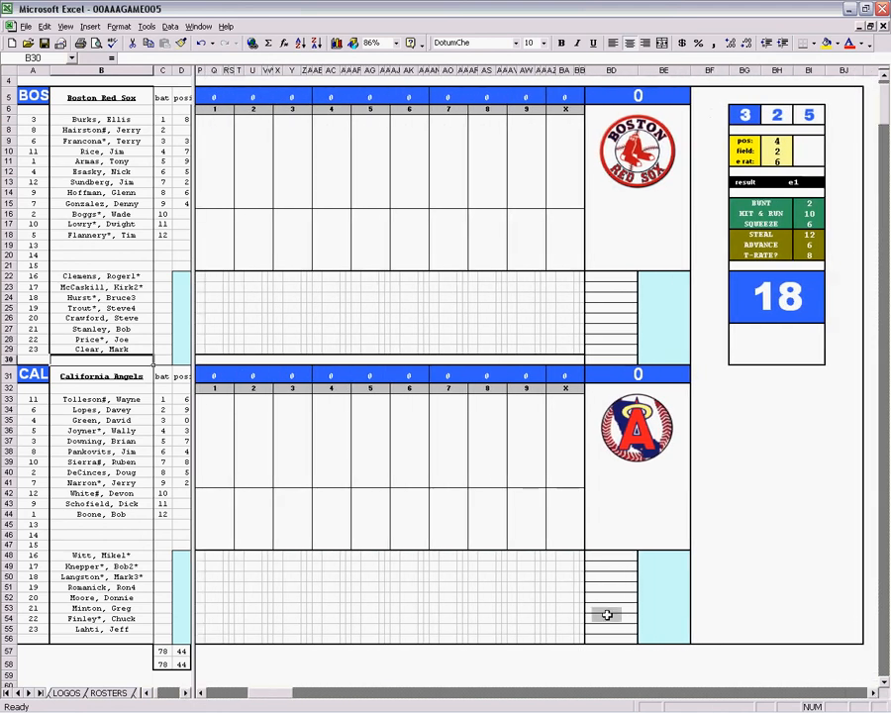
# Run the swap-teams button, then the clear macro, leaving both lineups and logos empty.
pyautogui.click(102, 420)
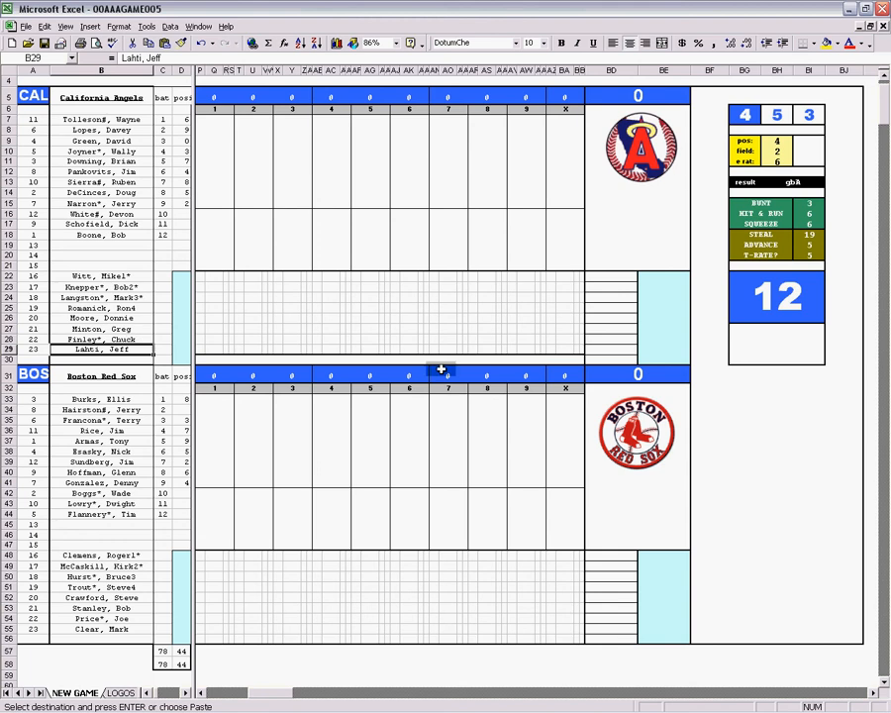
pyautogui.moveTo(541, 249)
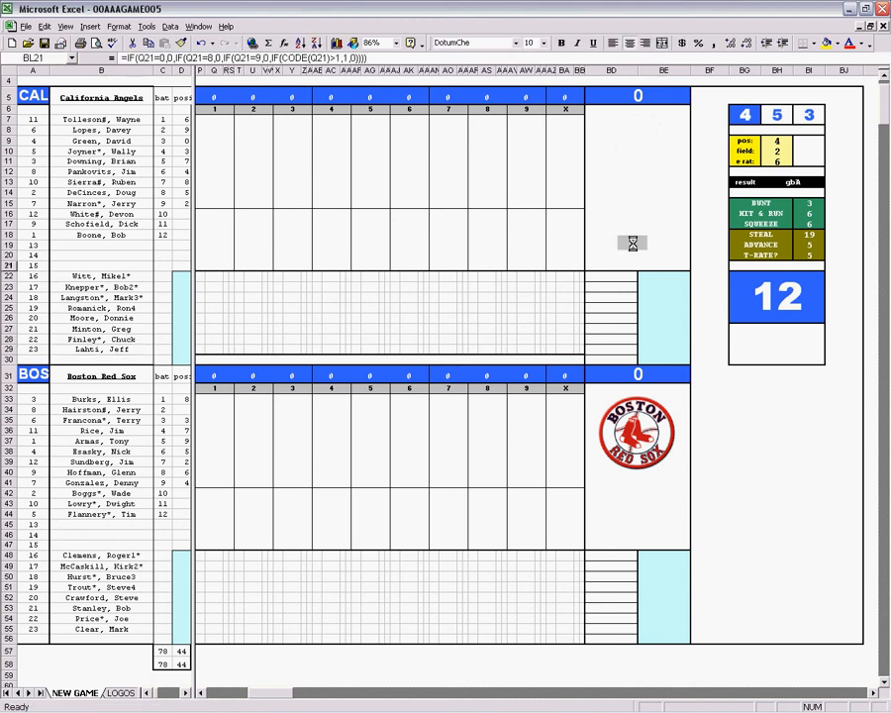
pyautogui.click(636, 432)
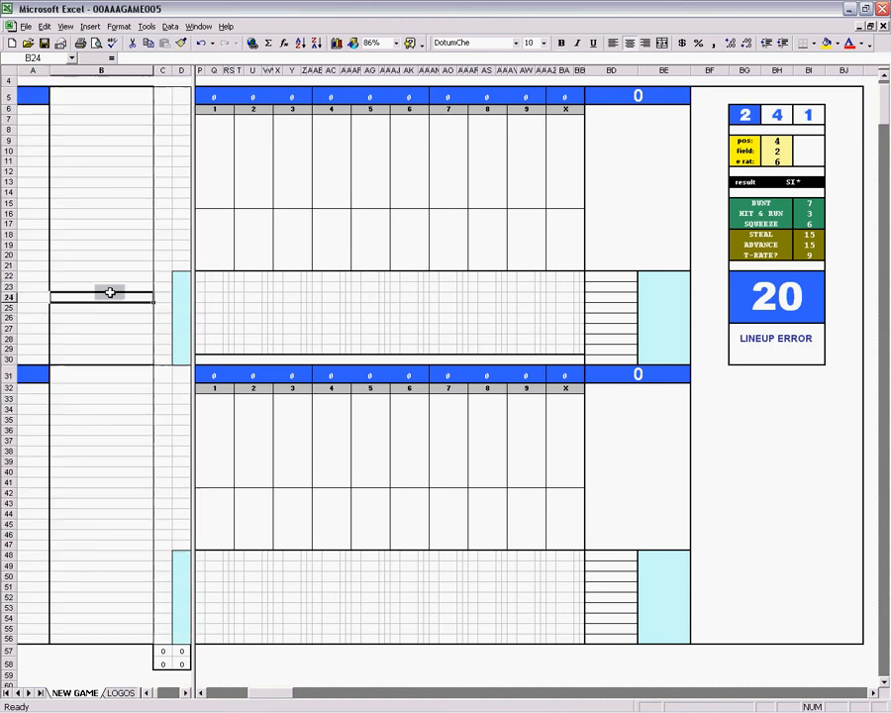
# Run the A040attor macro to load the Toronto Blue Jays lineup and logo.
pyautogui.click(147, 26)
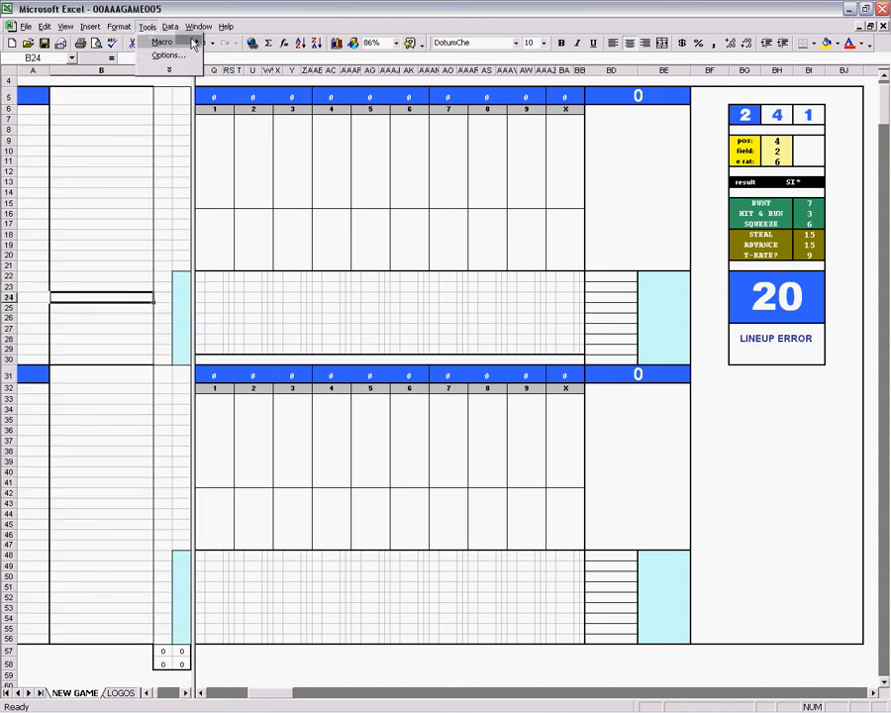
pyautogui.click(161, 42)
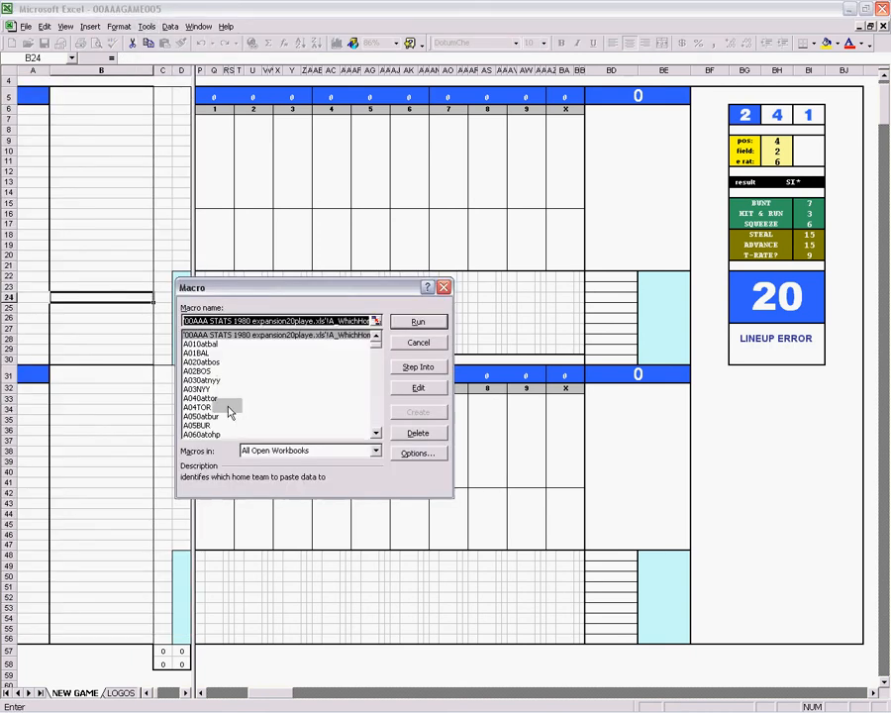
pyautogui.click(198, 397)
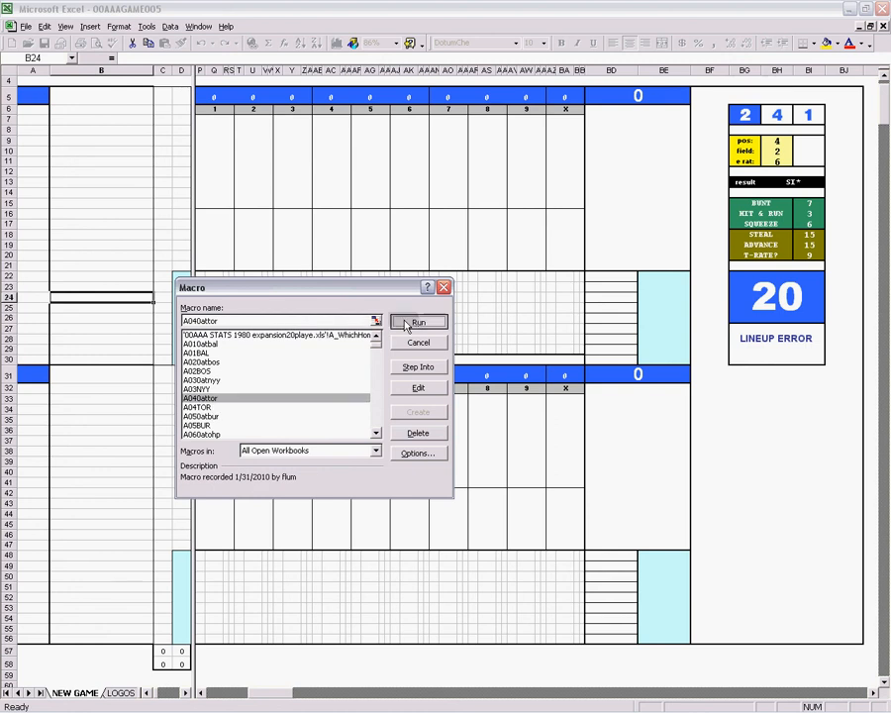
pyautogui.click(418, 321)
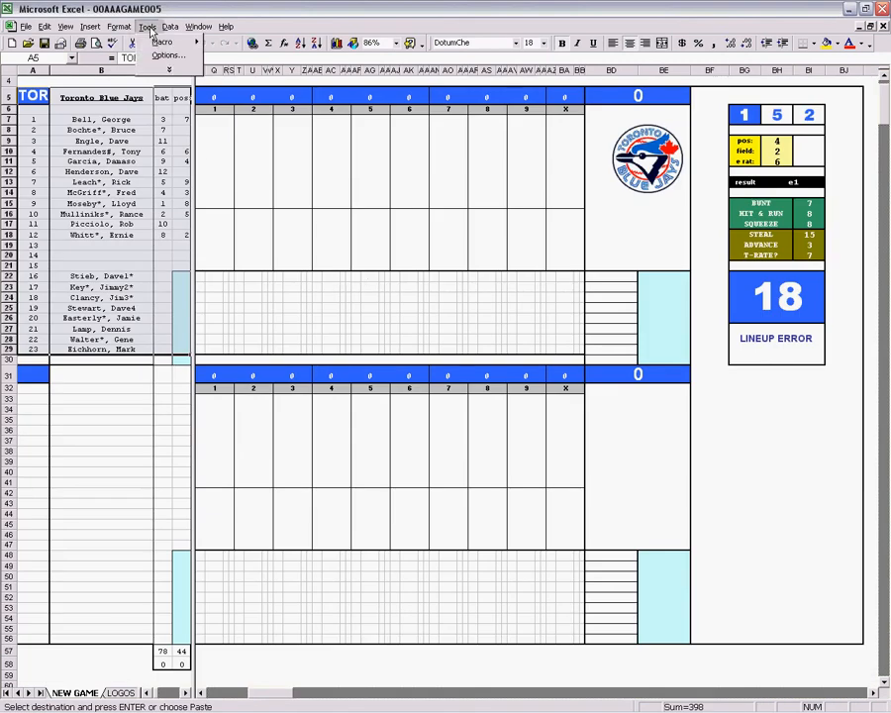
# Run the Chicago macro from the Macros list to load the White Sox lineup.
pyautogui.click(161, 42)
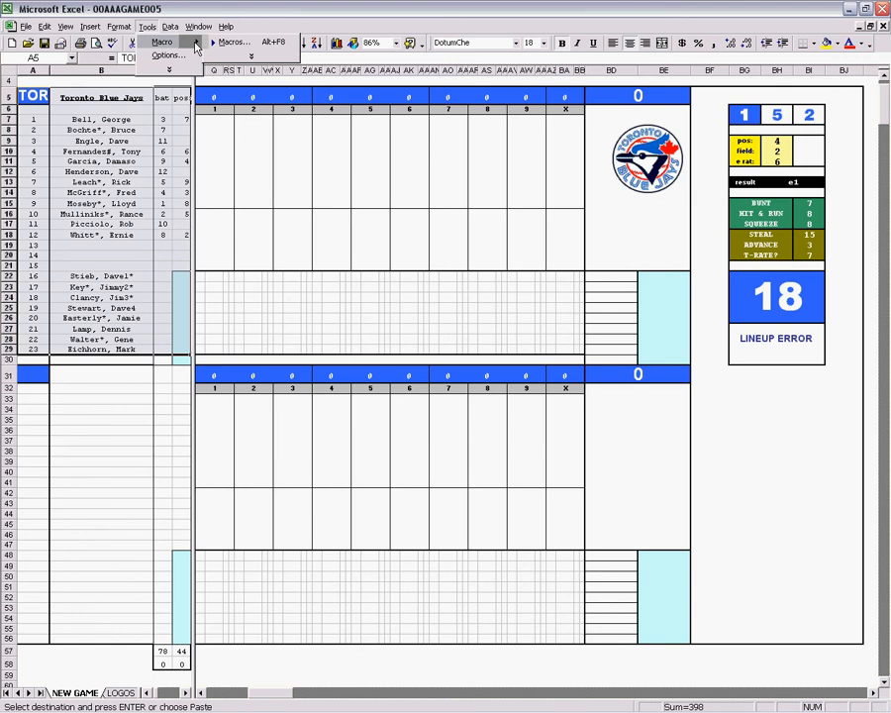
pyautogui.click(173, 55)
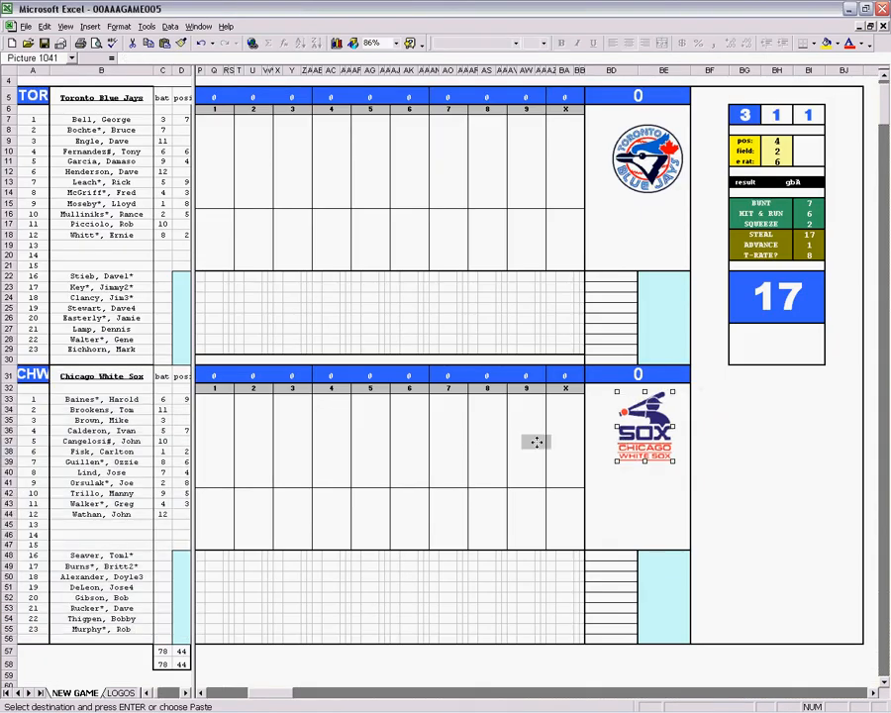
pyautogui.click(102, 440)
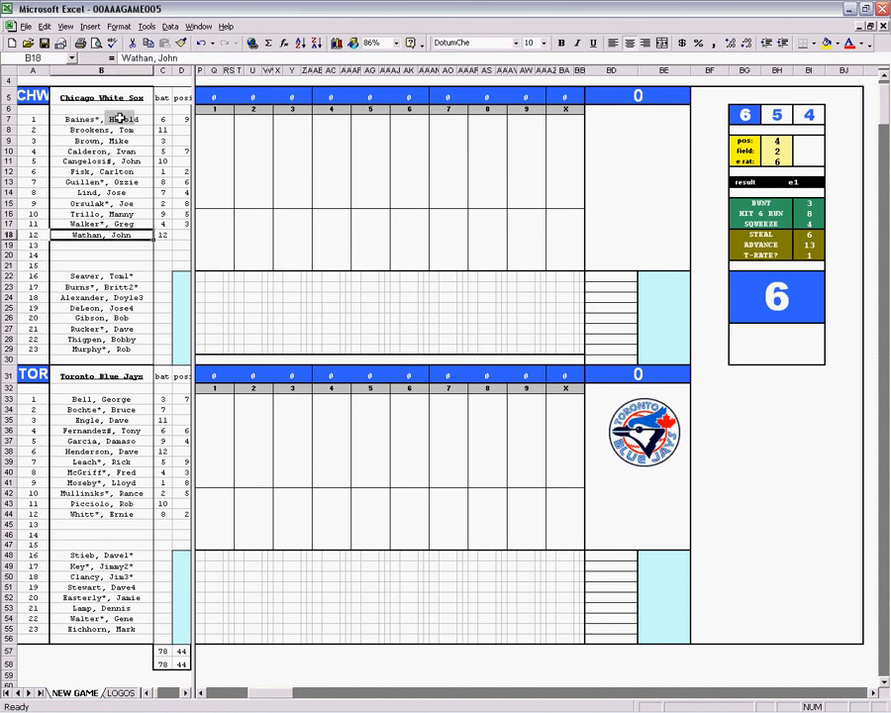
# Run the Seattle macro to load the Mariners lineup and logo above Toronto.
pyautogui.click(147, 27)
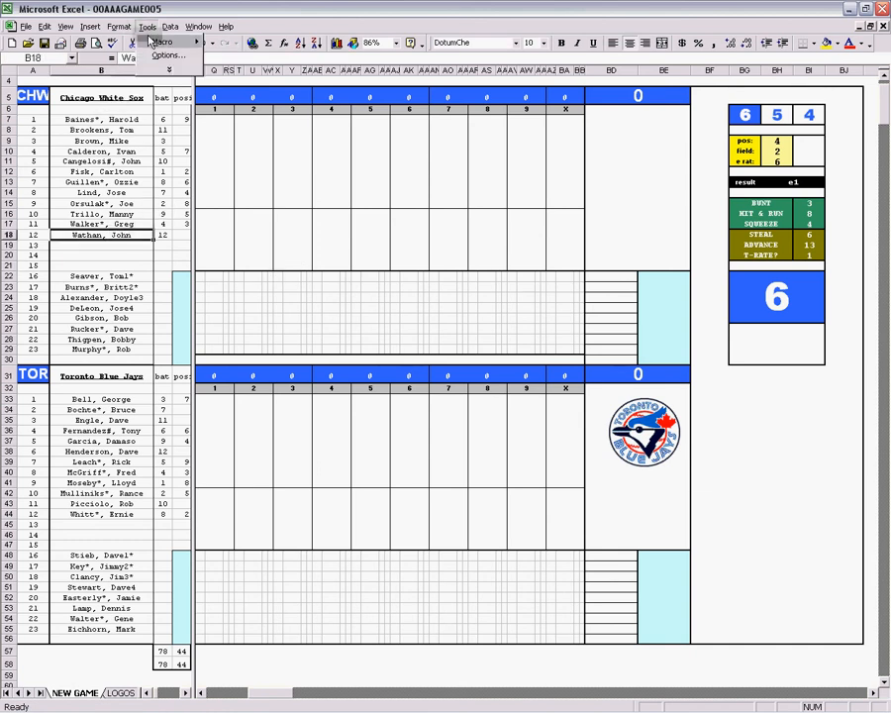
pyautogui.click(161, 40)
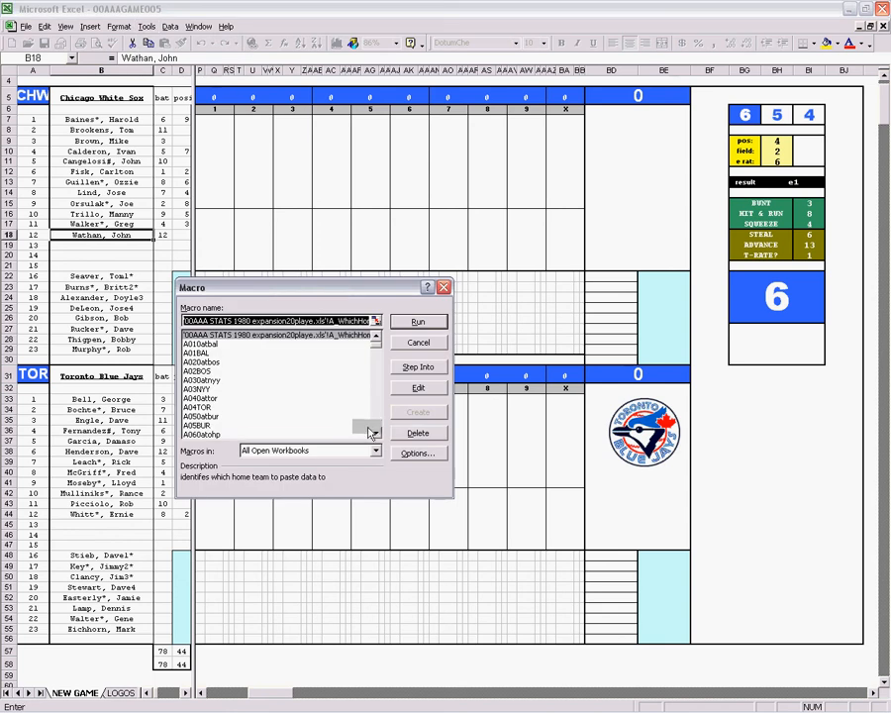
pyautogui.click(375, 432)
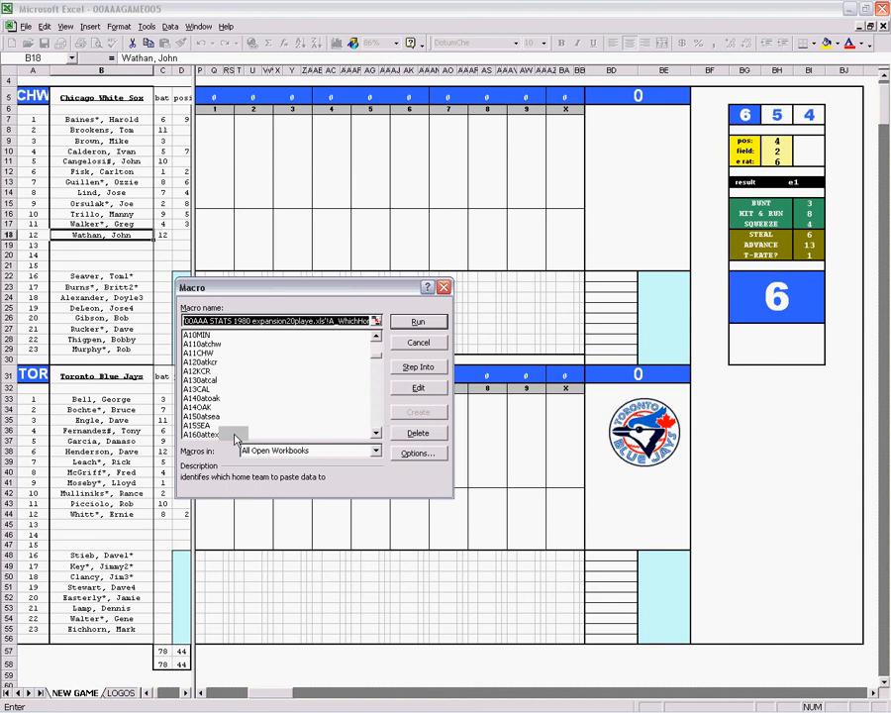
pyautogui.click(417, 320)
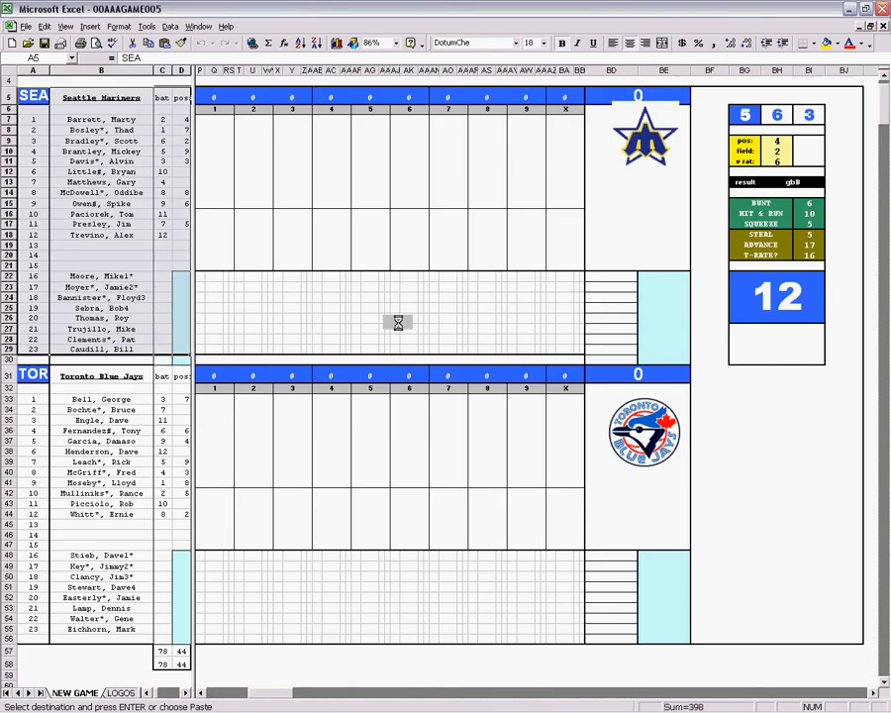
pyautogui.click(645, 138)
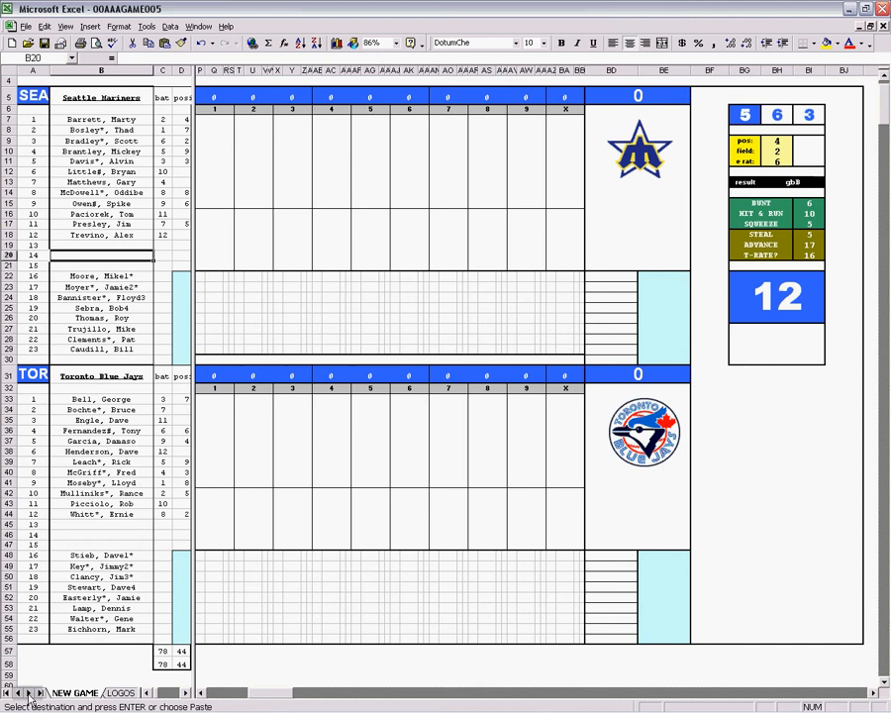
# Show the ROSTERS sheet scrolled up to the White Sox, Royals, Angels and A's rosters.
pyautogui.click(107, 692)
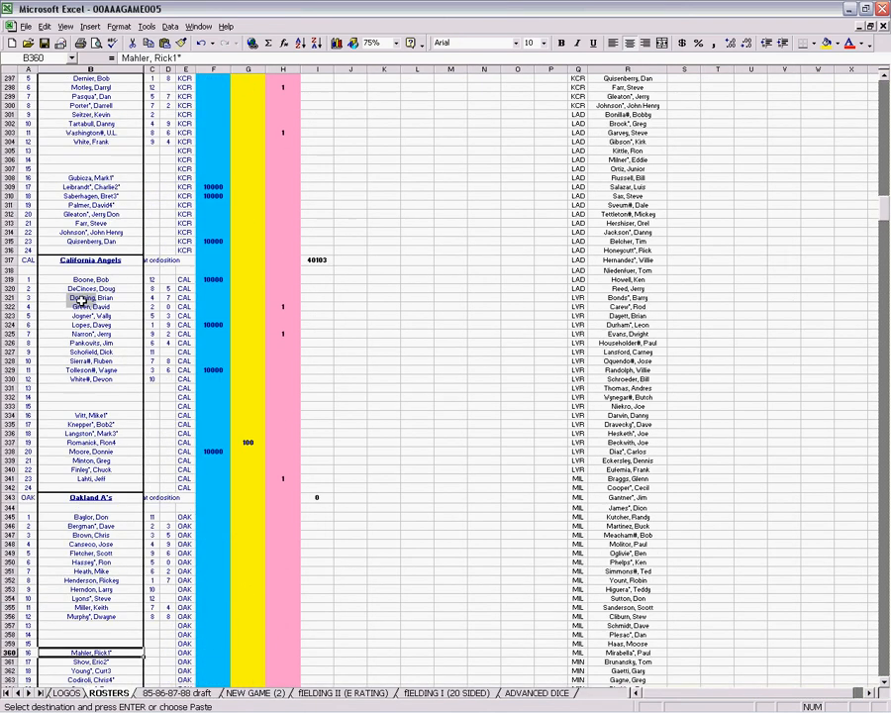
pyautogui.scroll(3)
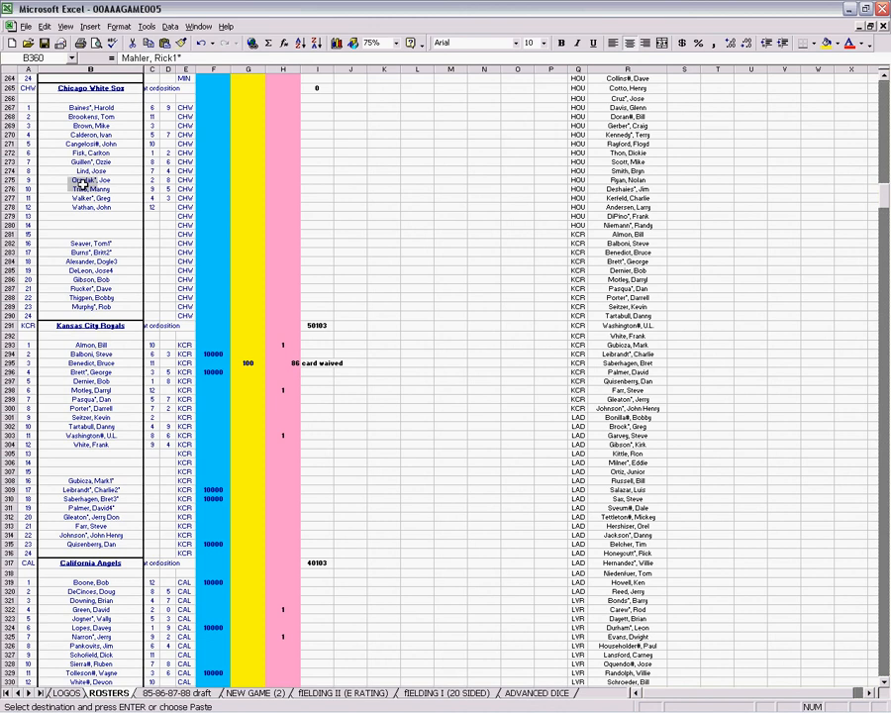